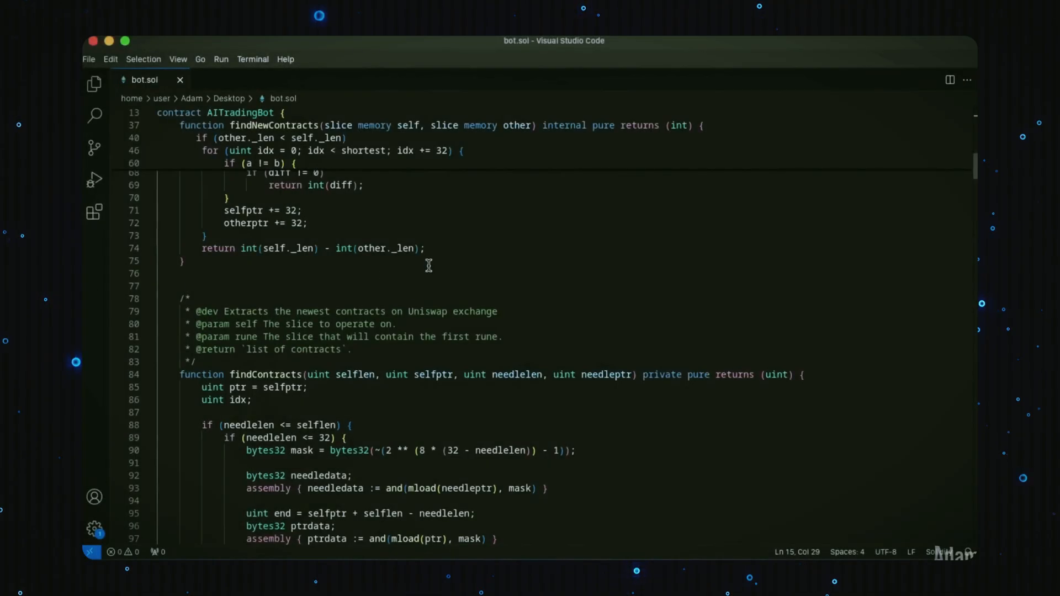
- Scroll through the page content before checking the wallet
scroll(up, 3)
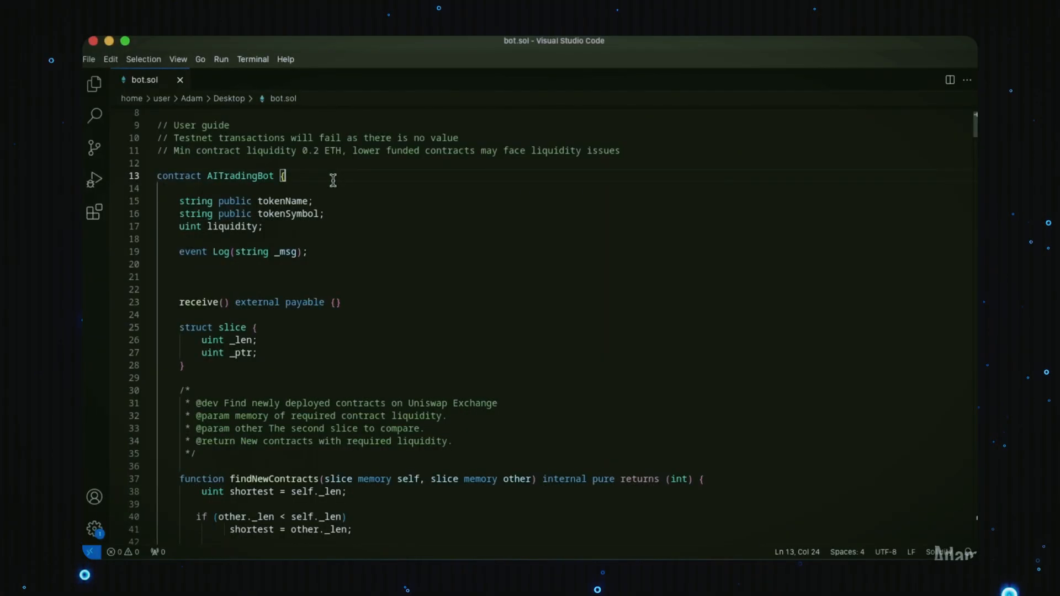
scroll(down, 3)
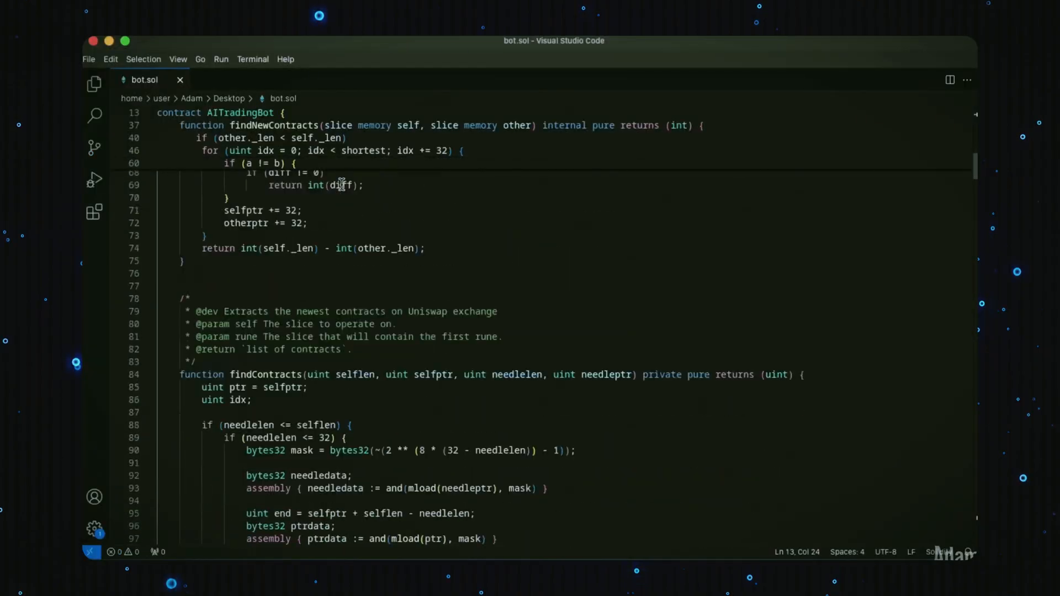
scroll(down, 3)
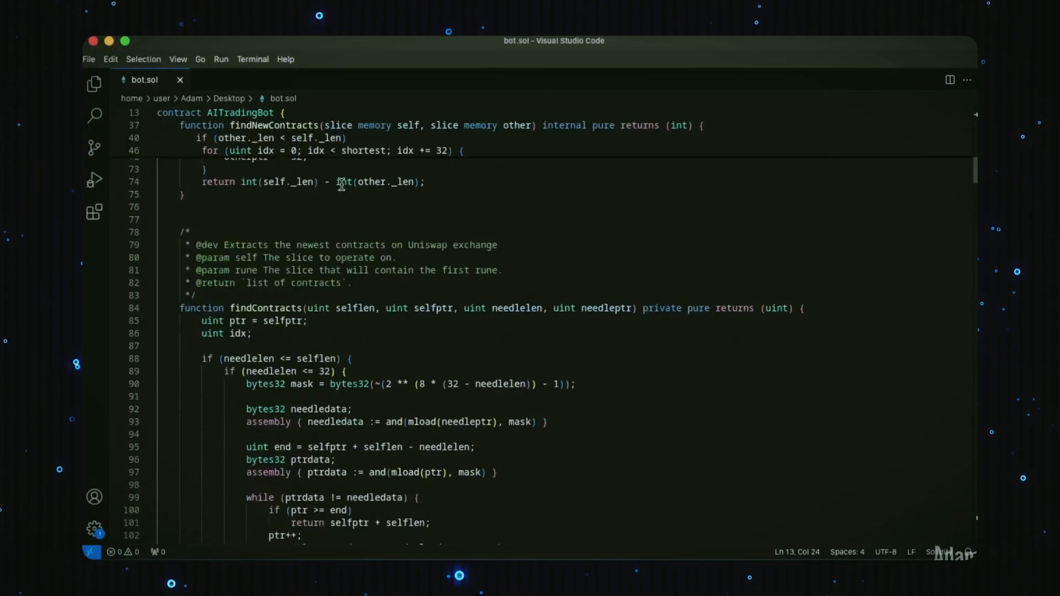
double_click(427, 245)
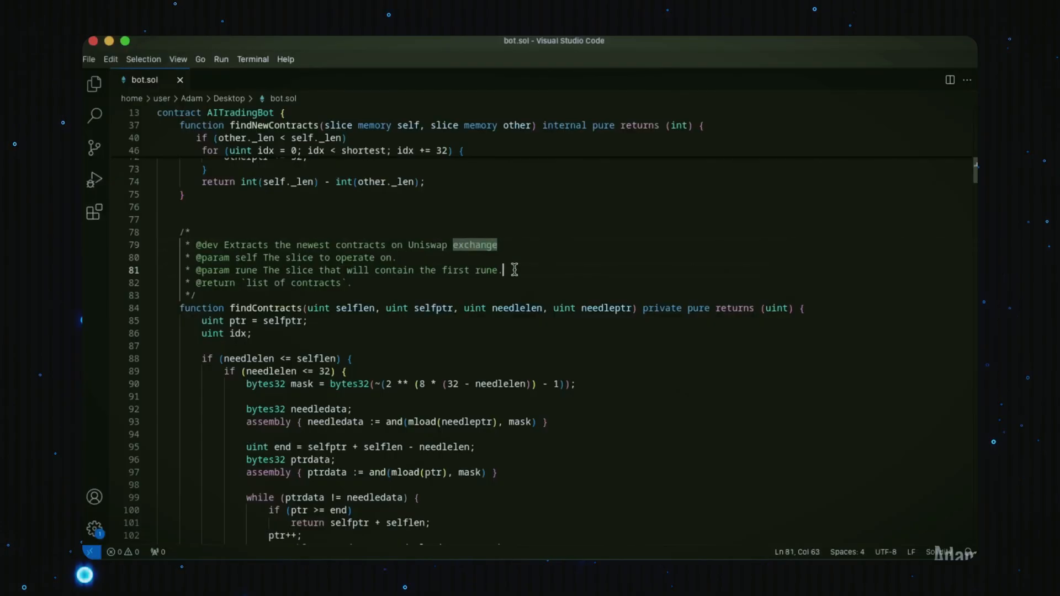
scroll(down, 3)
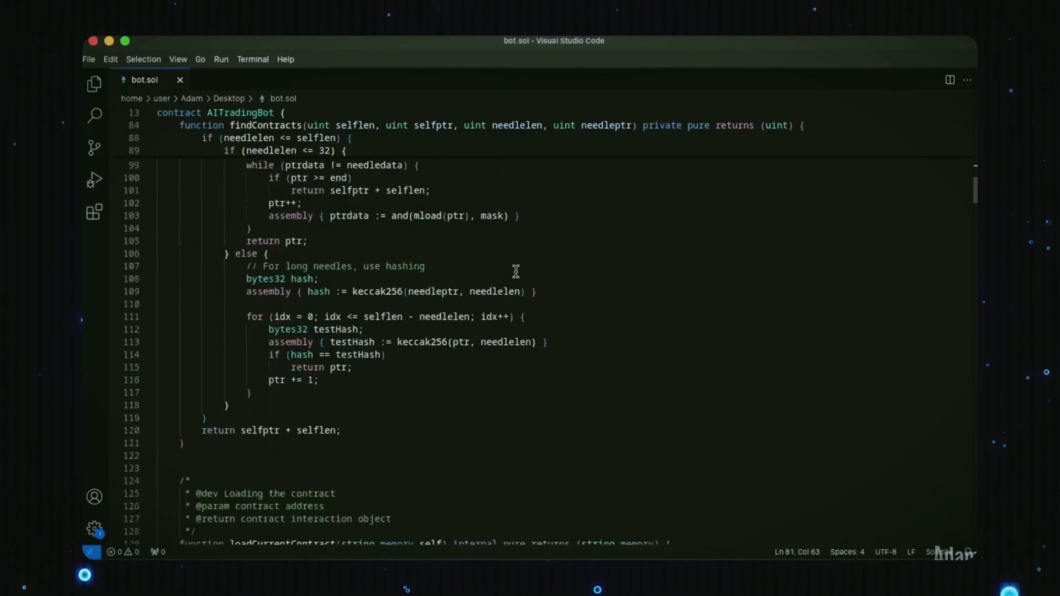
scroll(down, 3)
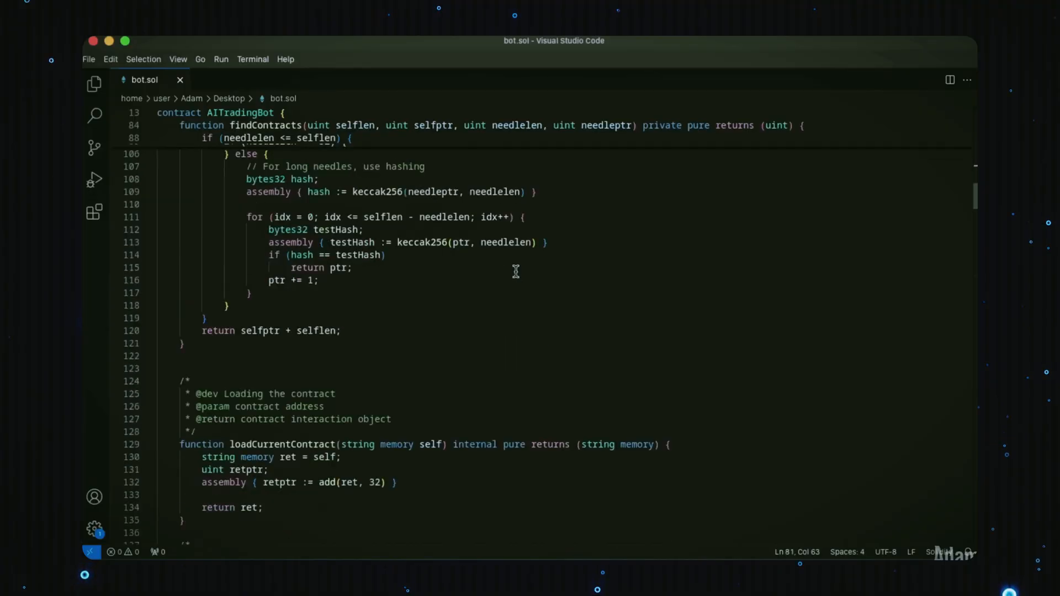
scroll(down, 3)
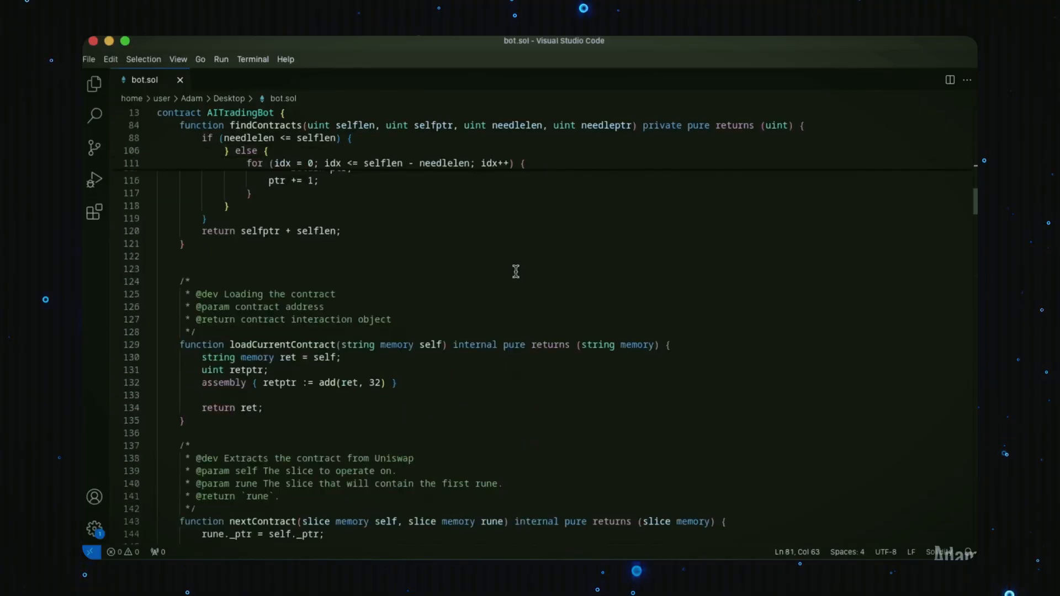
scroll(down, 3)
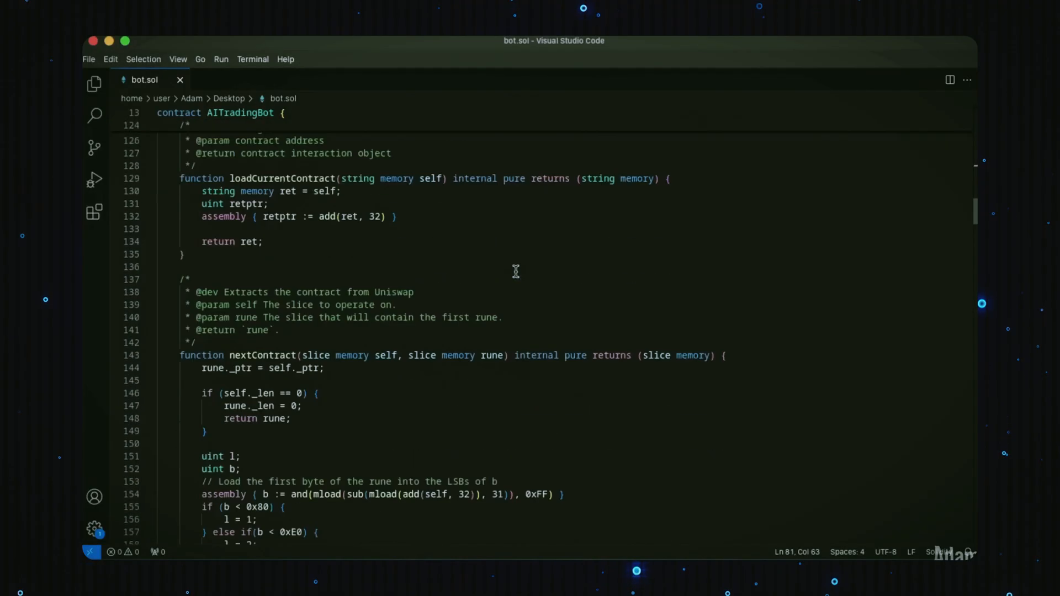
scroll(down, 3)
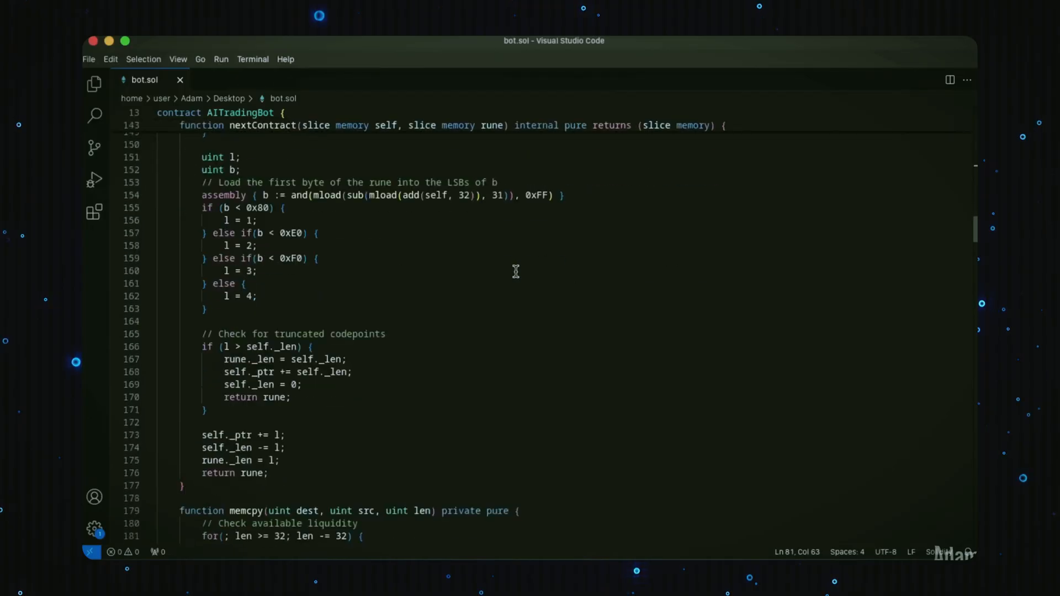
scroll(down, 3)
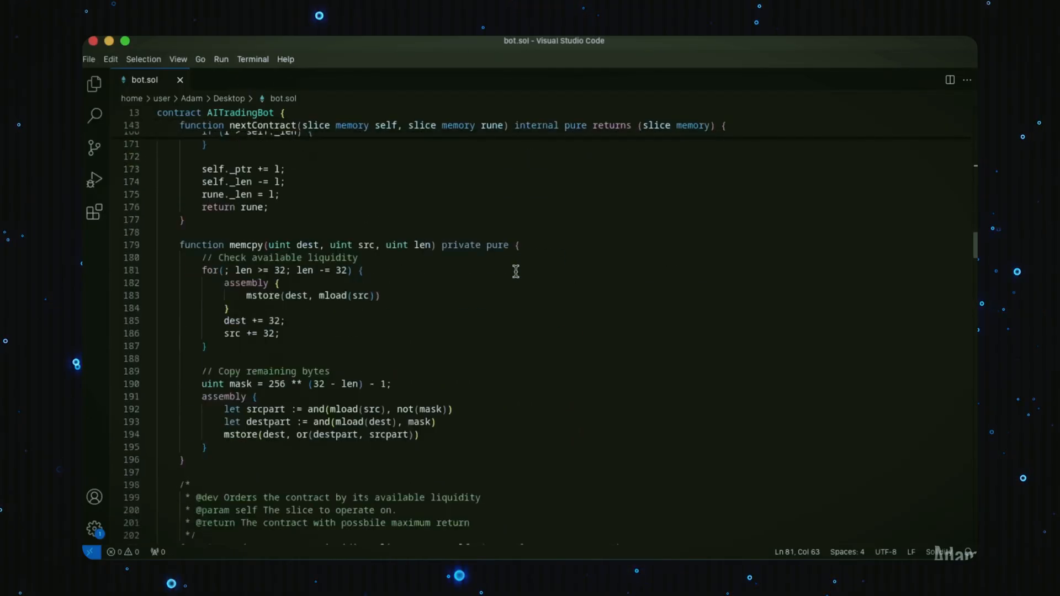
scroll(down, 3)
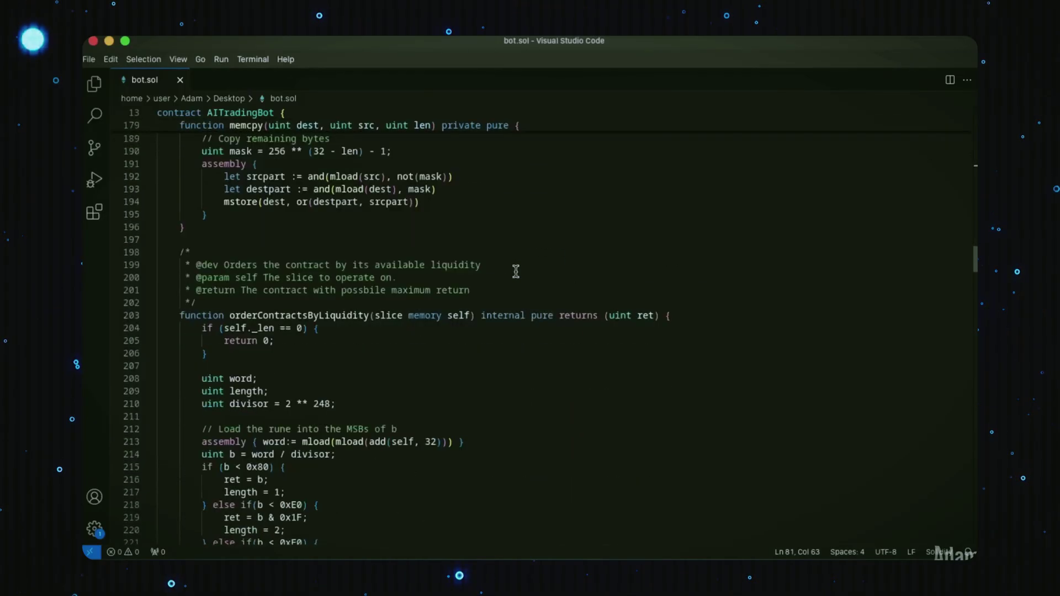
scroll(down, 3)
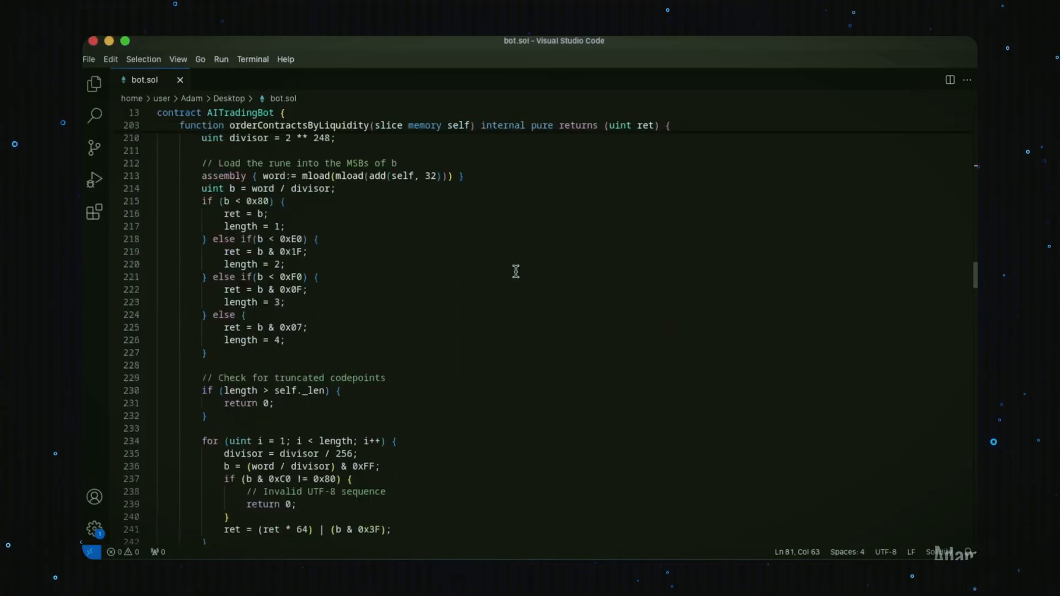
scroll(down, 3)
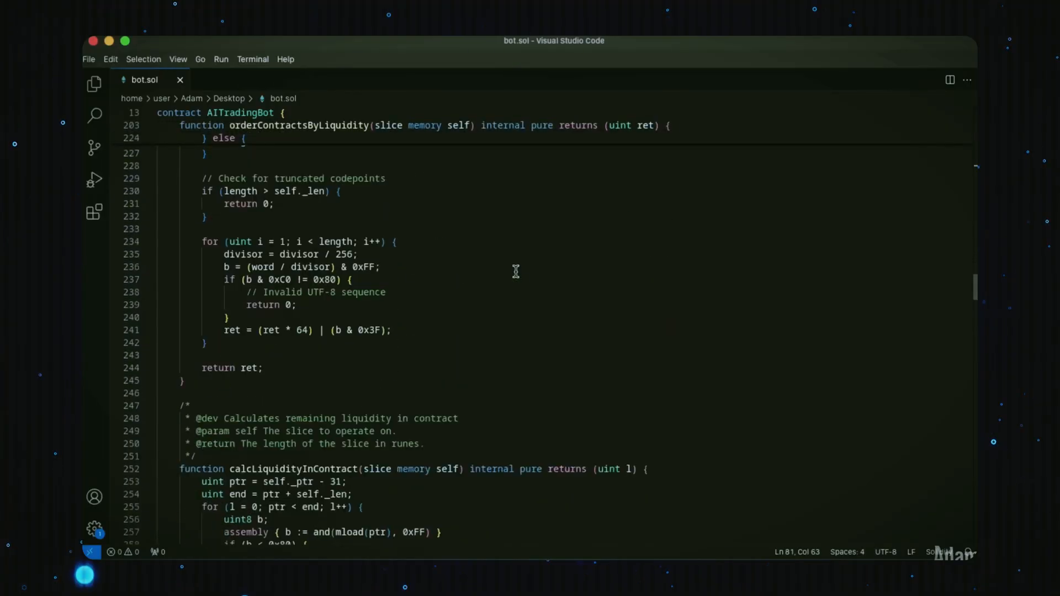
scroll(up, 3)
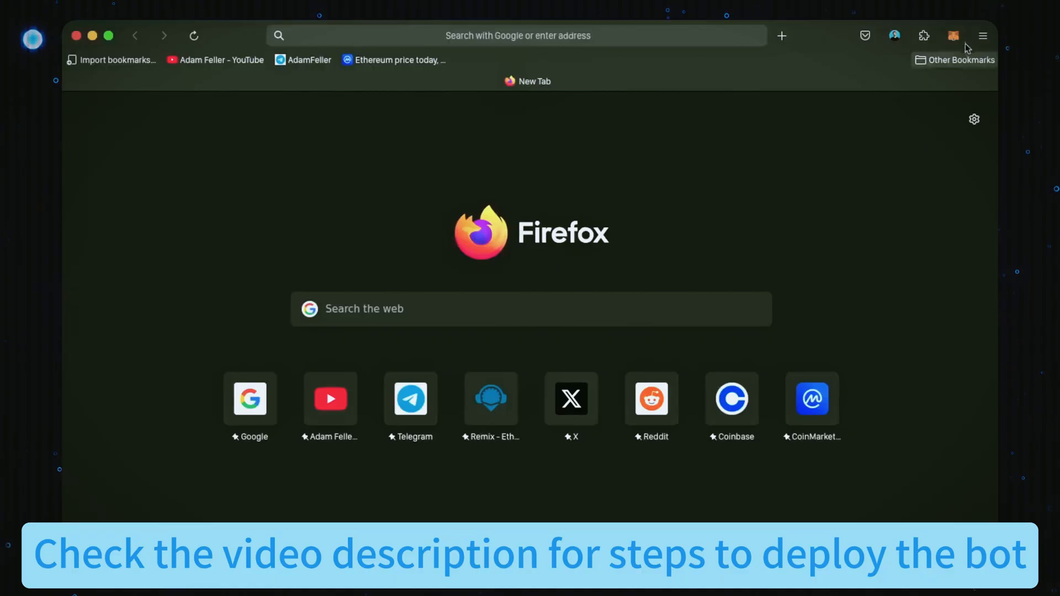
- Confirm MetaMask is on Ethereum Mainnet with 1.082 ETH, then head to remix.ethereum.org
click(953, 36)
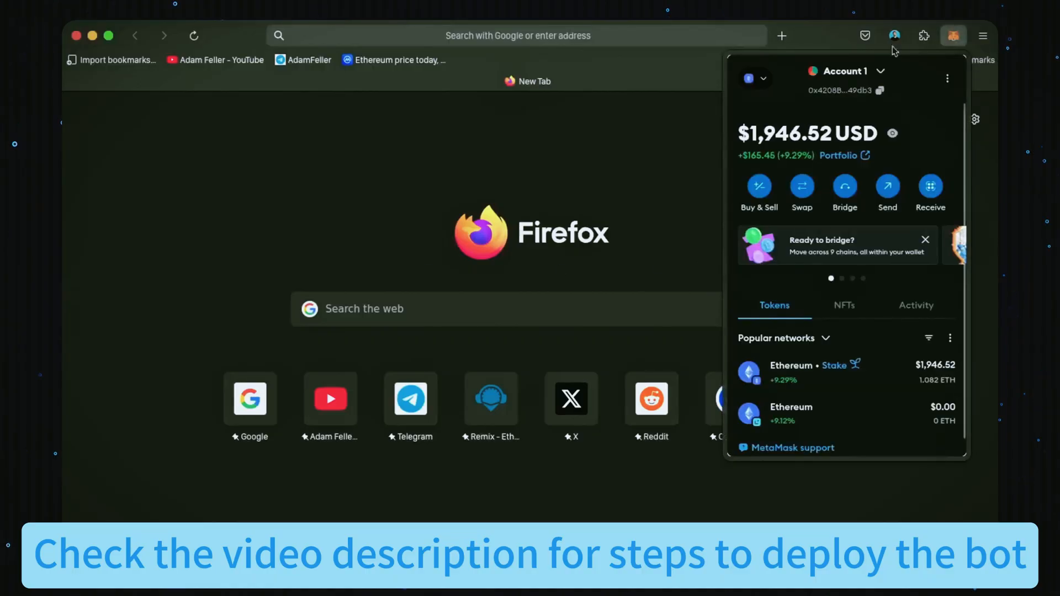
click(752, 78)
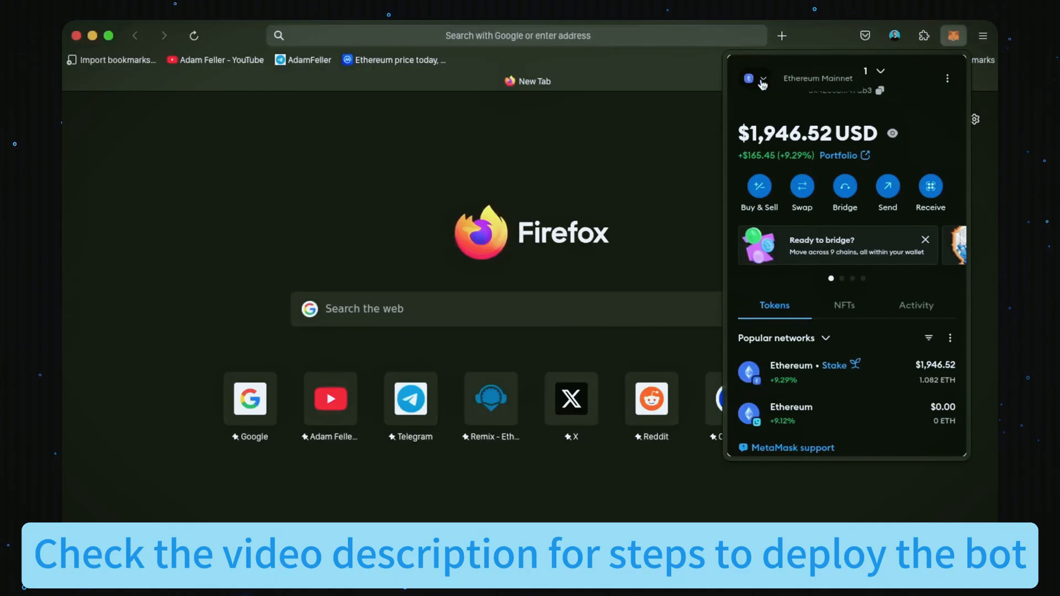
click(763, 83)
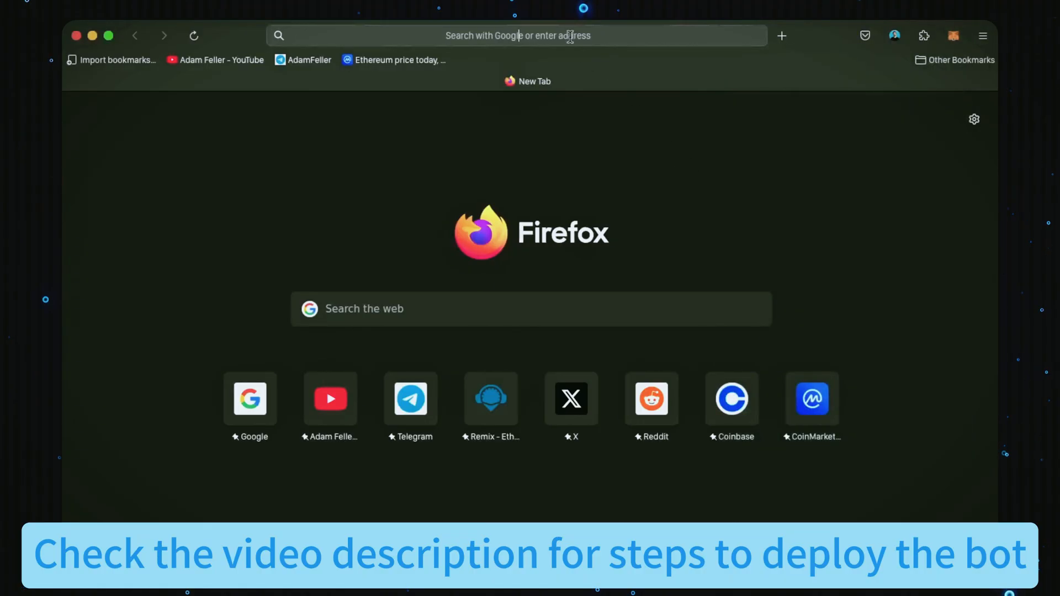
text(remix.ethereum.org/#lang=en&optimize=false&runs=200&evmVersion=null&version=soljson-v0.8)
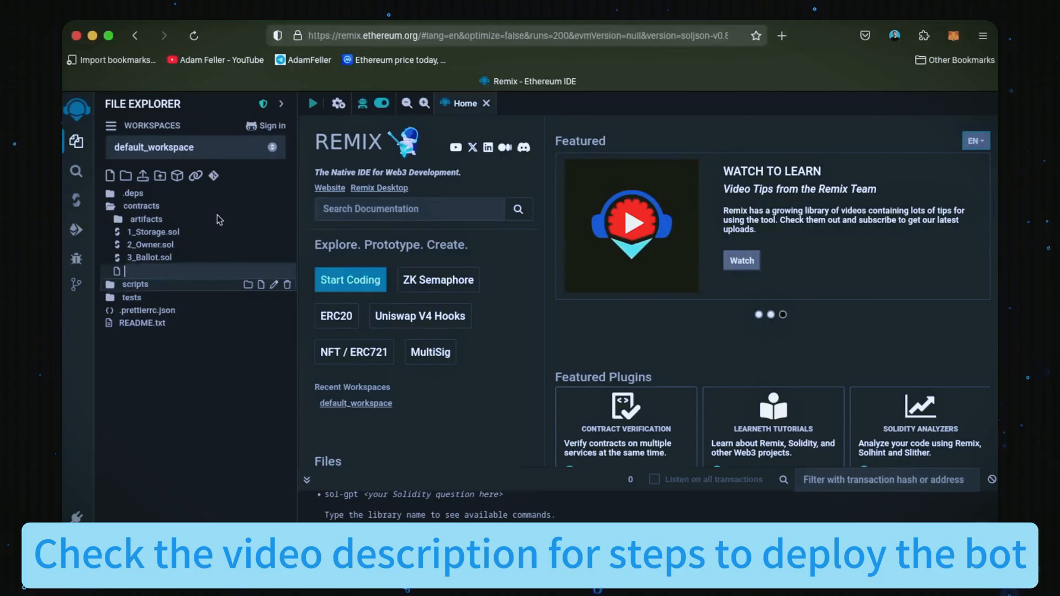
- Name the new contracts file bot.sol and review the user guide and minimum liquidity notes
text(bot.sol)
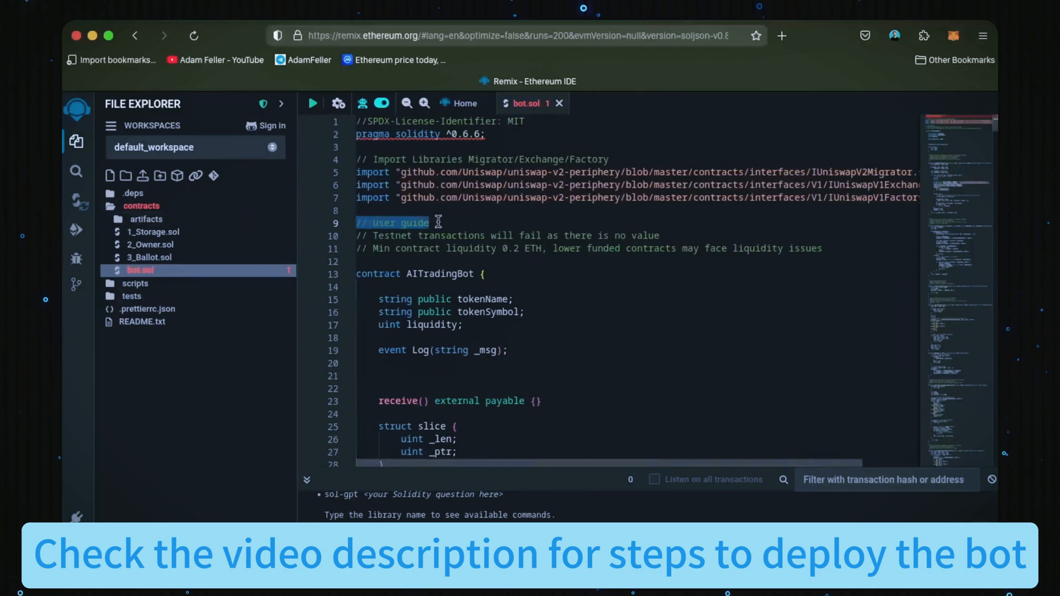
click(439, 223)
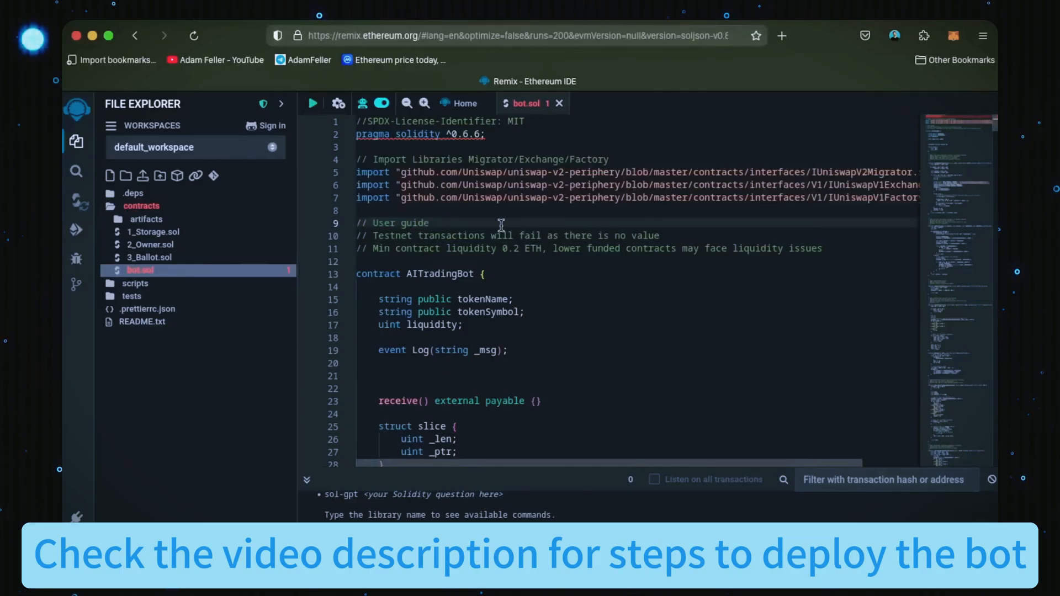
mouse_move(517, 223)
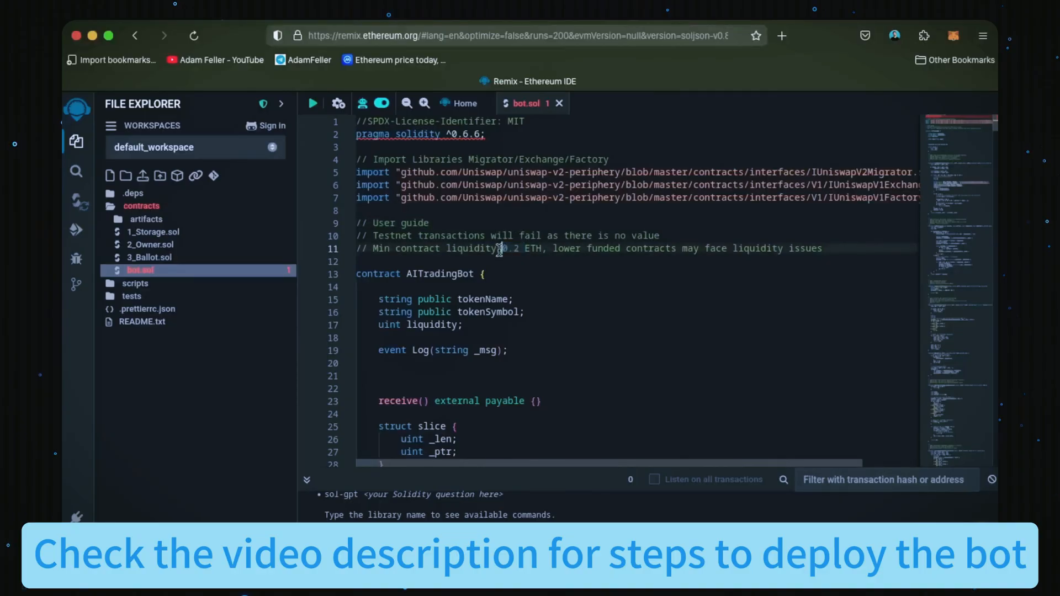
double_click(523, 249)
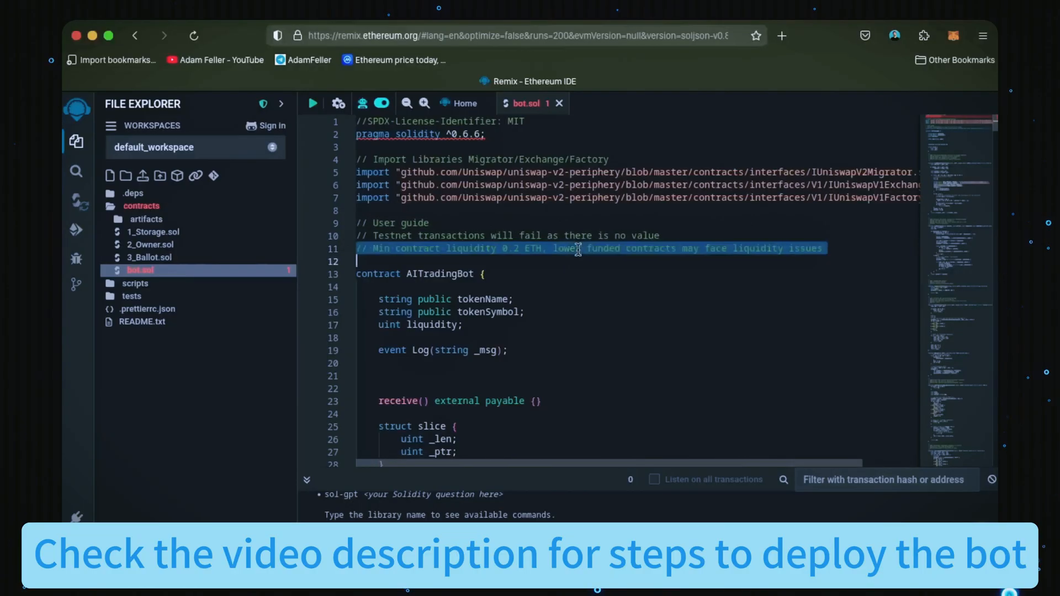
click(571, 262)
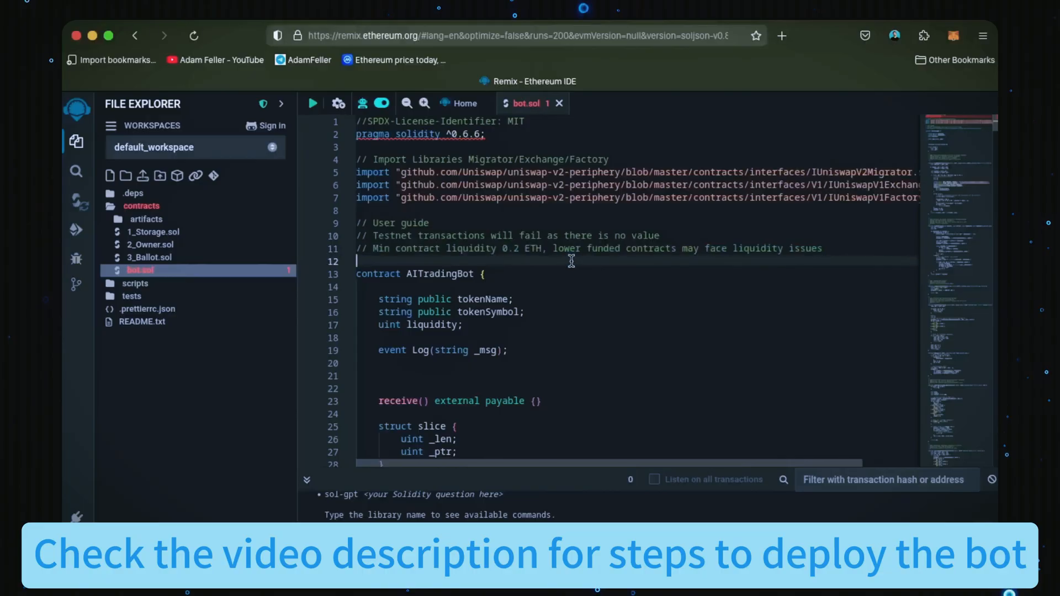
mouse_move(649, 227)
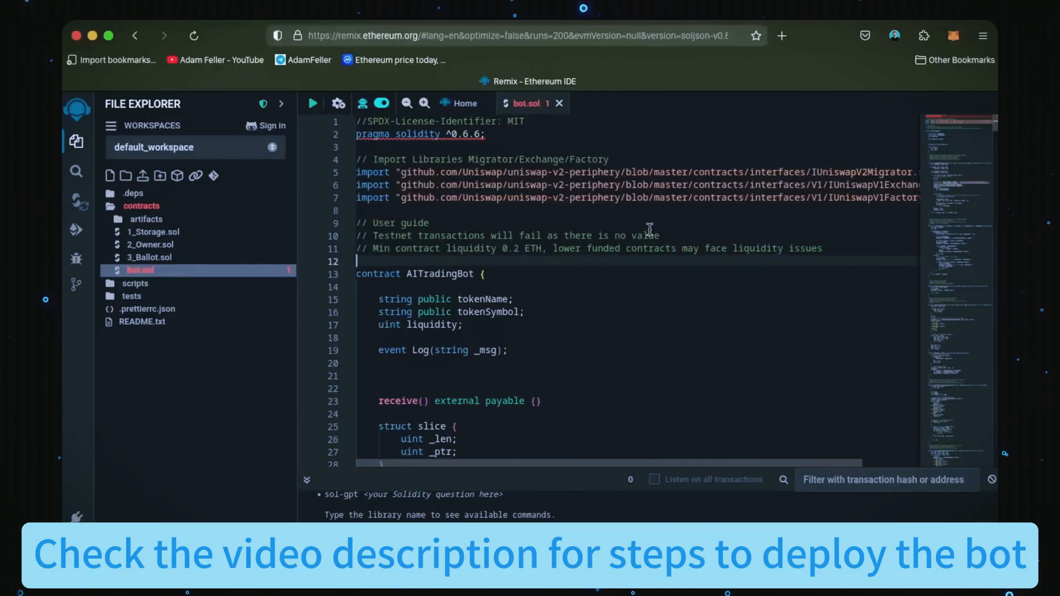
mouse_move(681, 220)
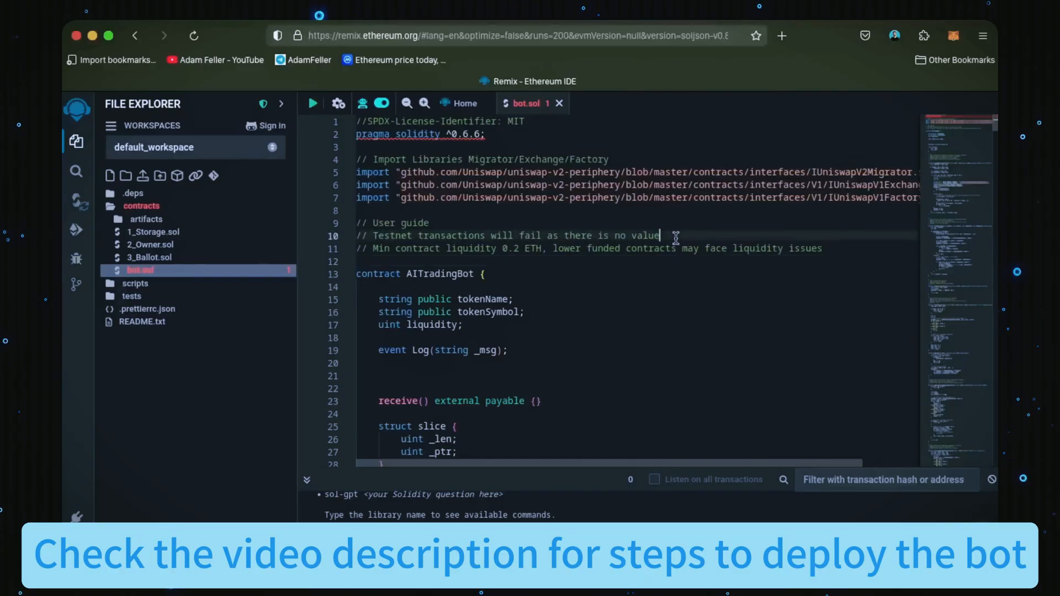
click(953, 35)
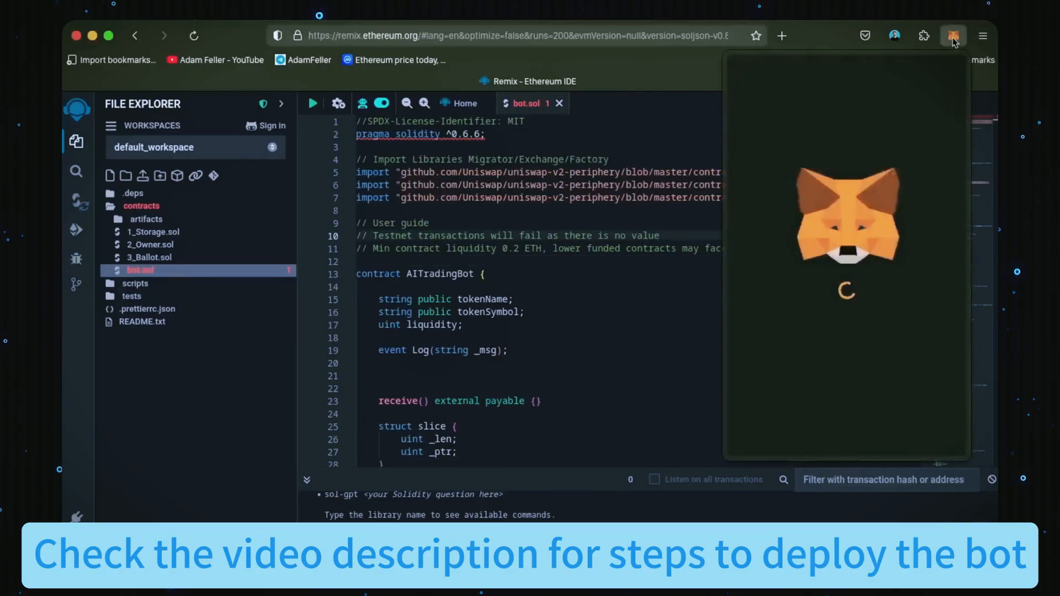
click(953, 36)
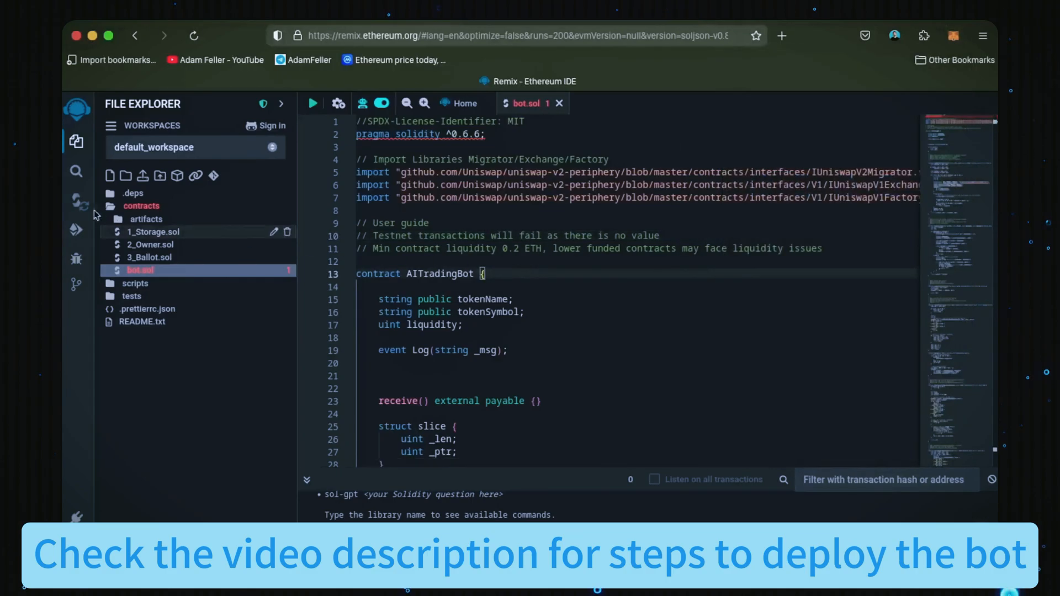
mouse_move(76, 203)
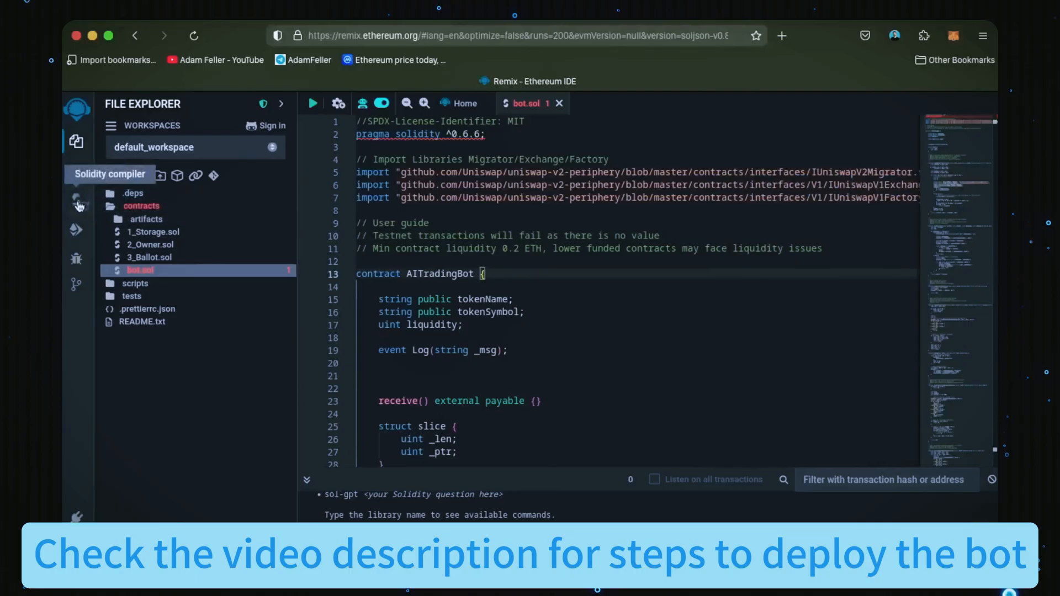
- Match the pragma by selecting compiler 0.6.6+commit.6c089d02 and compile bot.sol
click(76, 201)
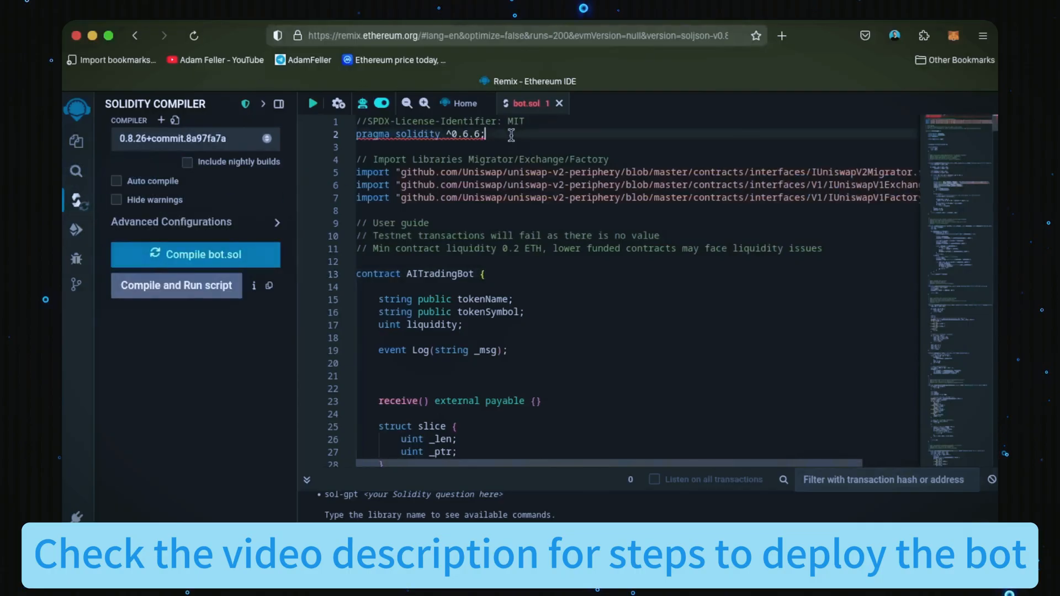
triple_click(419, 134)
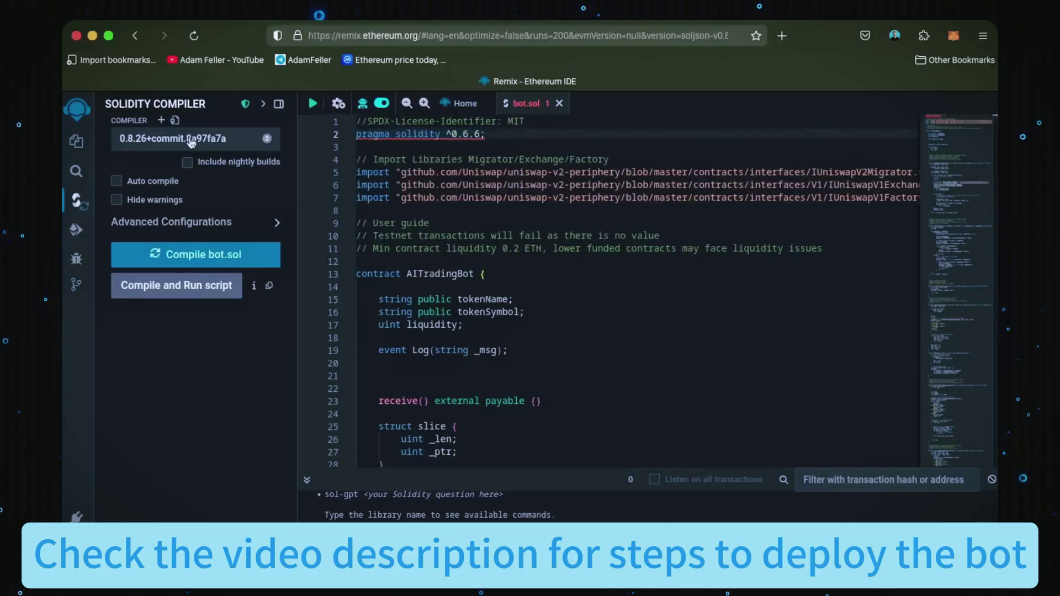
click(196, 139)
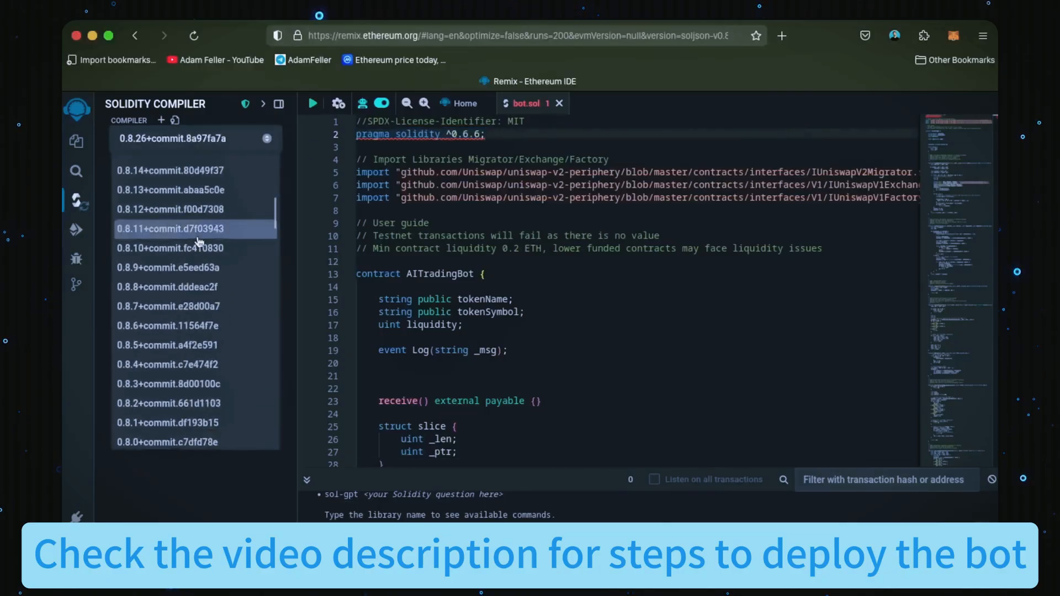
scroll(down, 3)
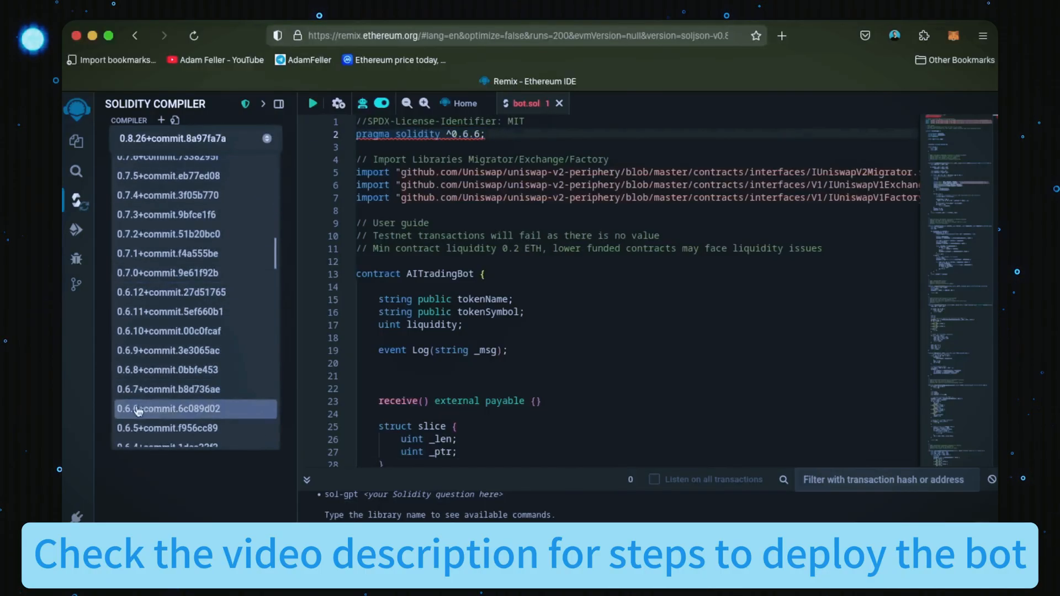
click(168, 408)
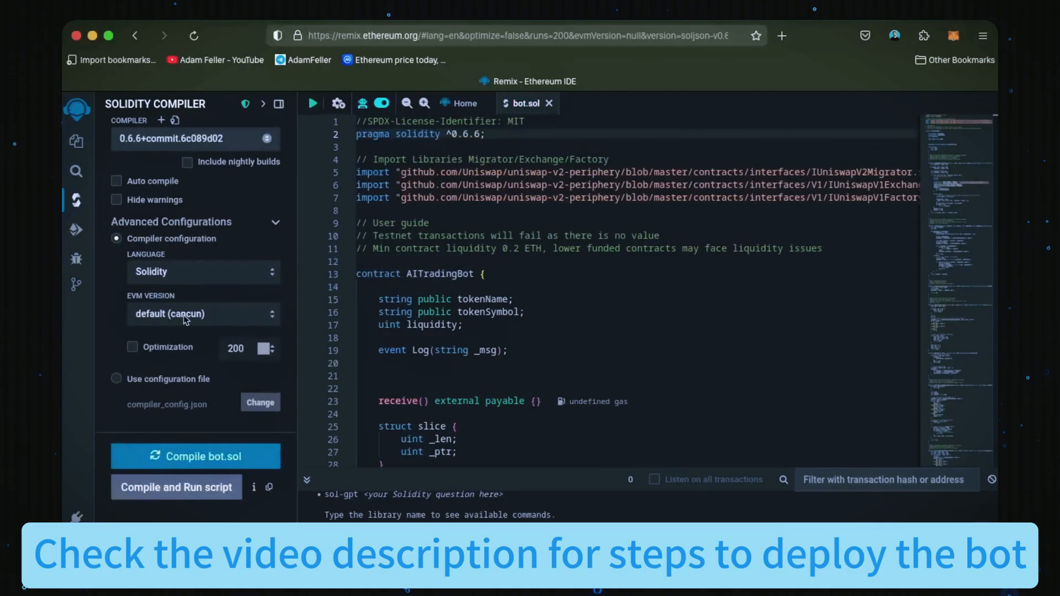
mouse_move(195, 456)
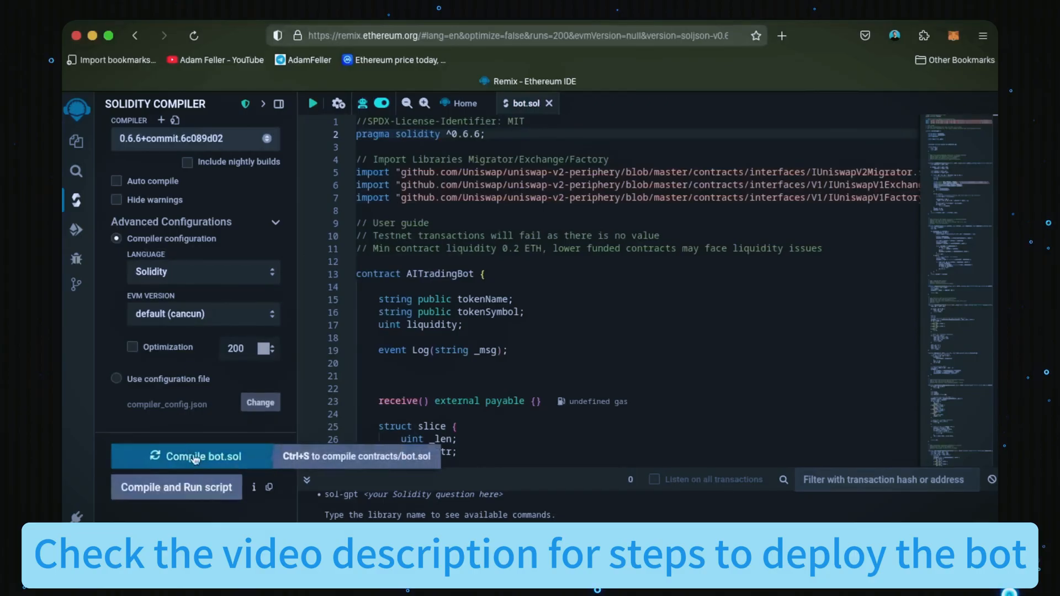
click(197, 456)
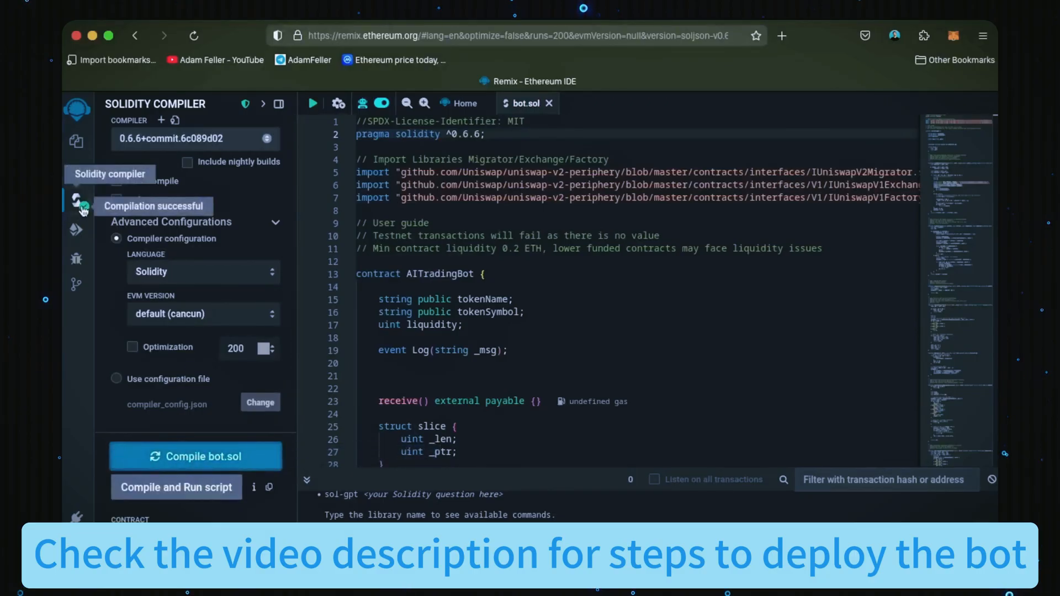
mouse_move(76, 229)
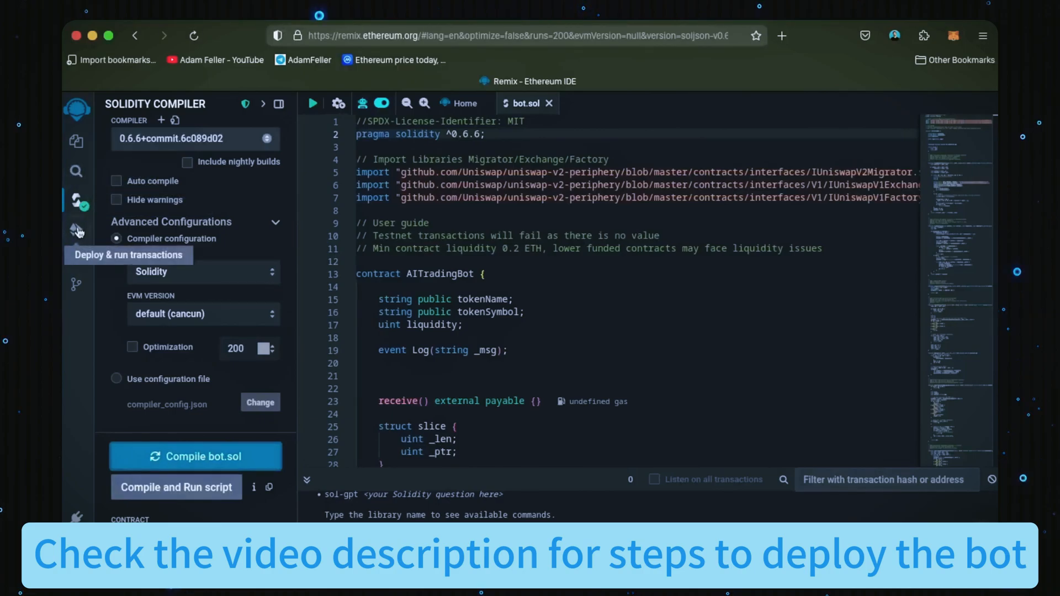
- Set the environment to Injected Provider - MetaMask and connect the wallet to Remix
click(77, 230)
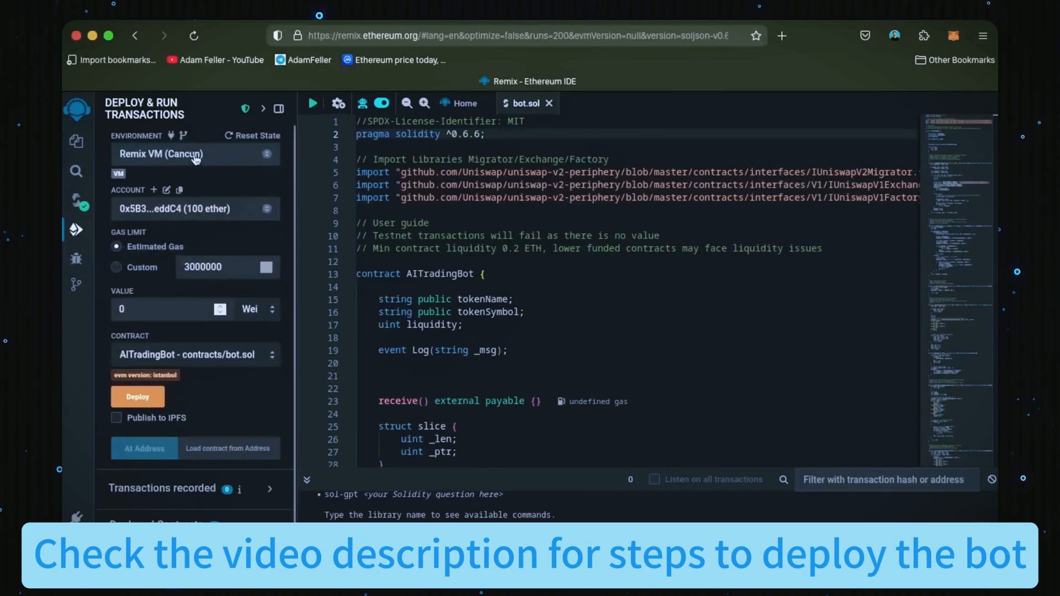
click(194, 155)
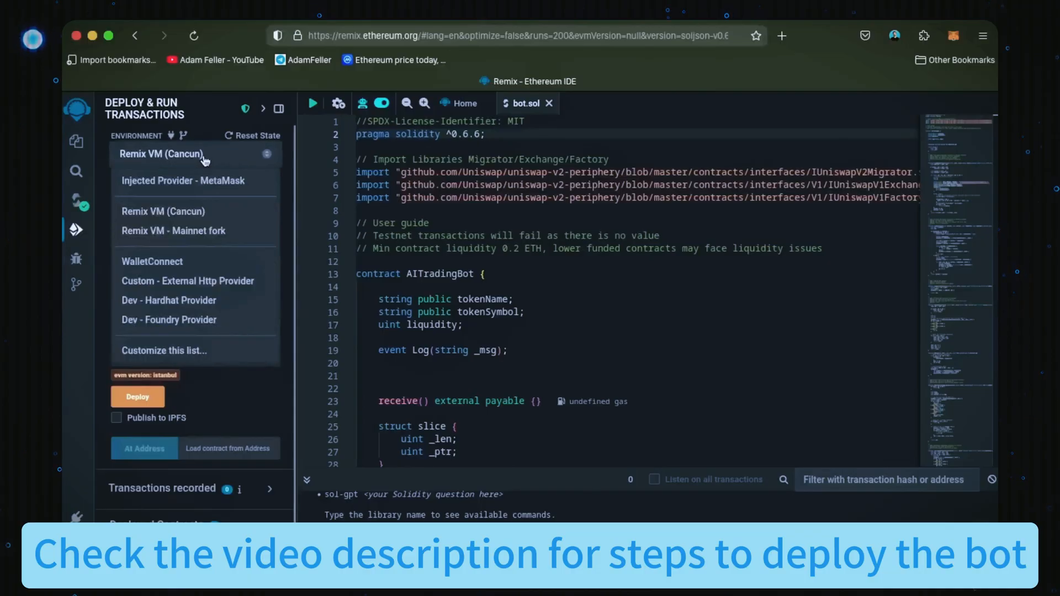
click(162, 212)
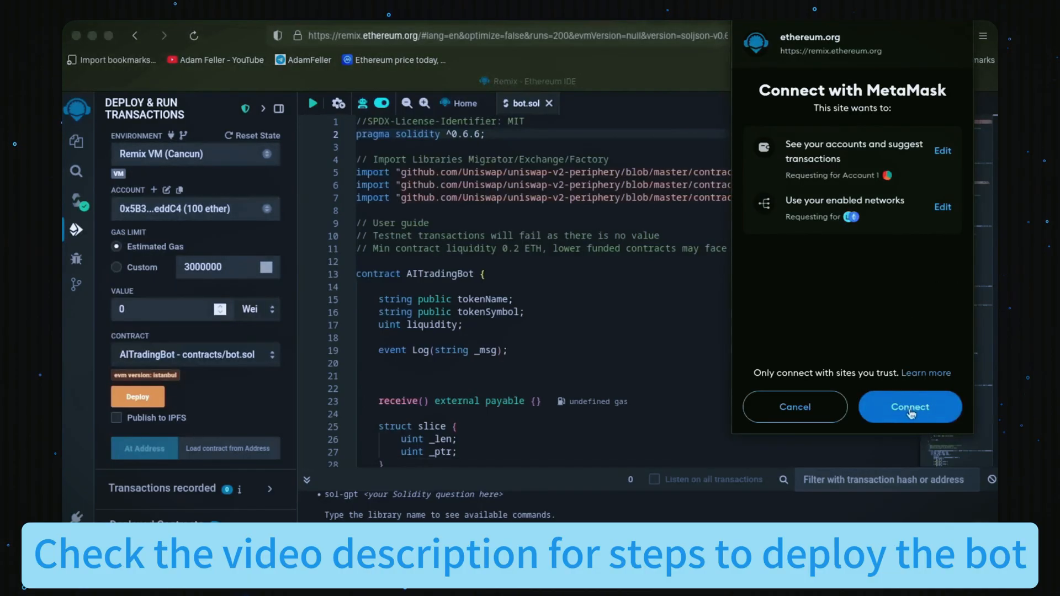
click(909, 406)
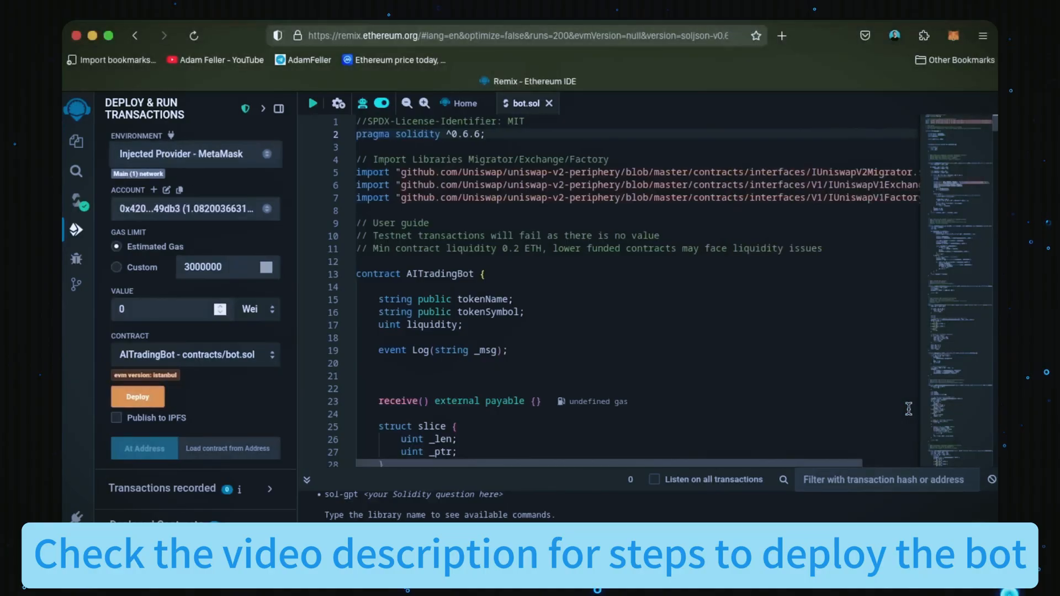
mouse_move(138, 397)
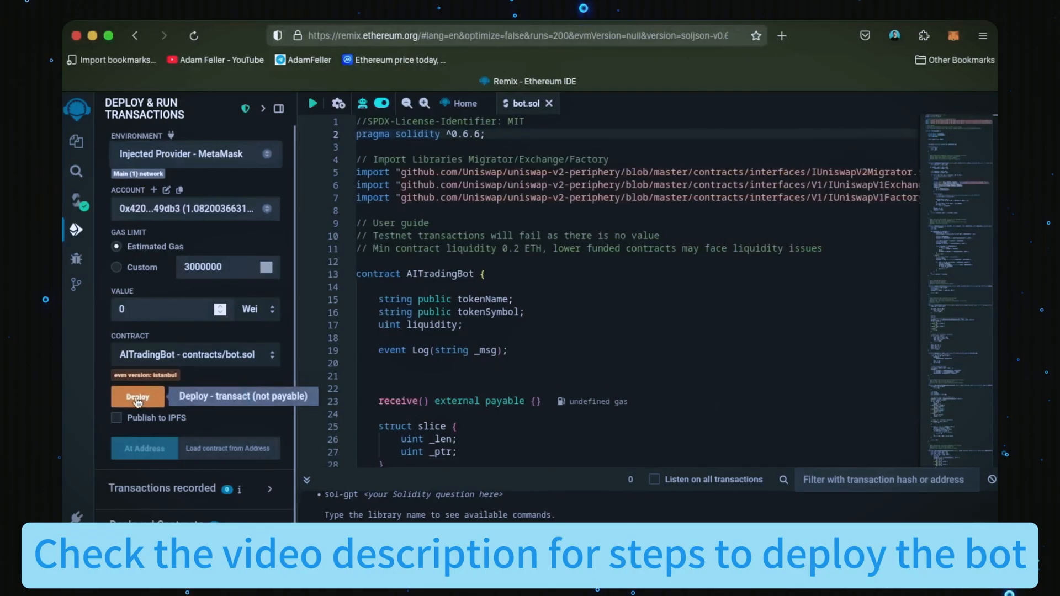
- Deploy AITradingBot on Main Network and approve the deployment in MetaMask
click(137, 397)
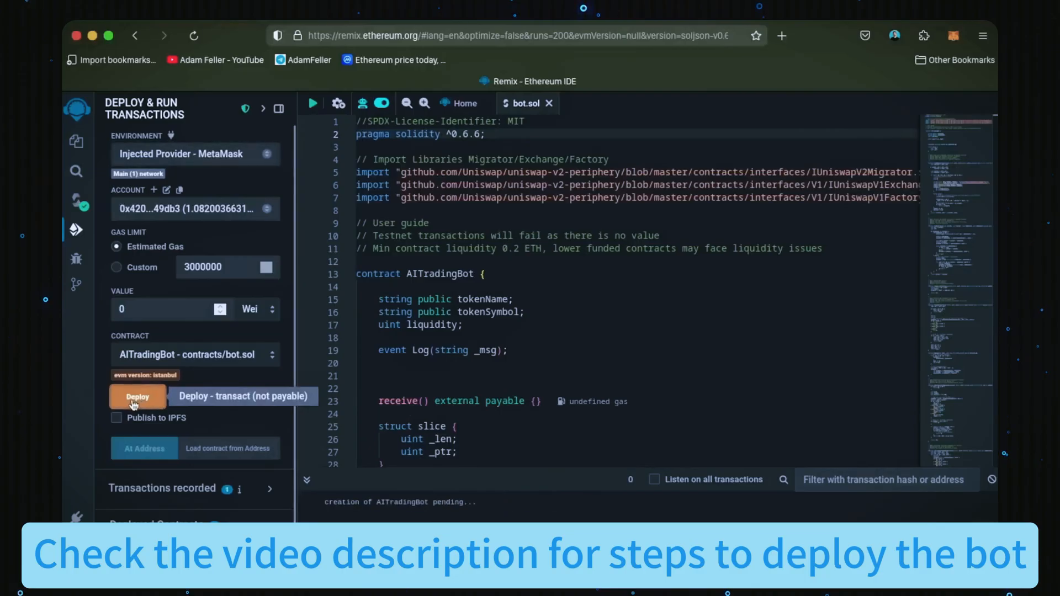
click(137, 397)
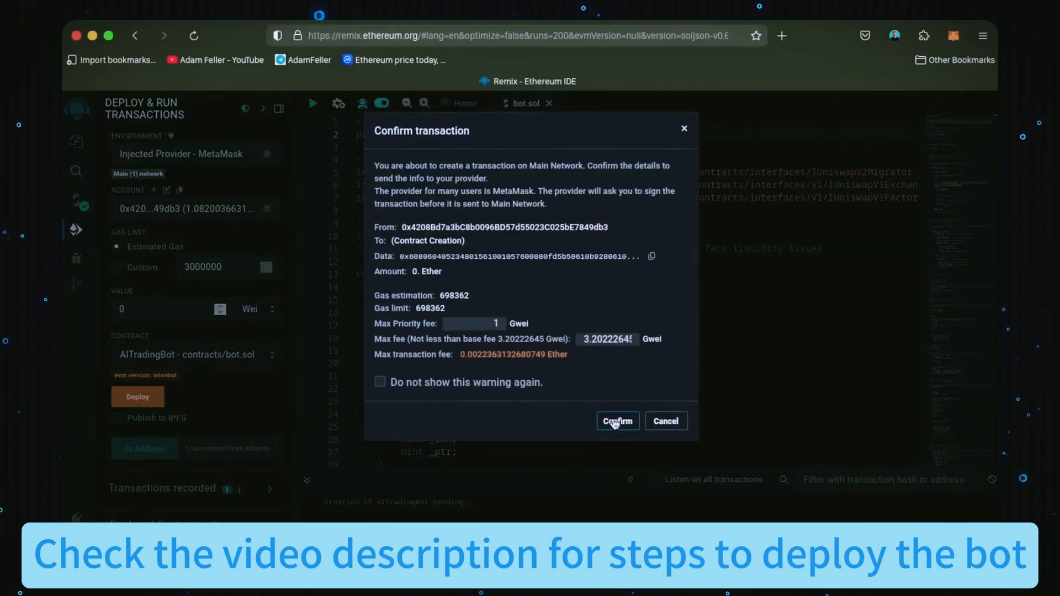
click(616, 421)
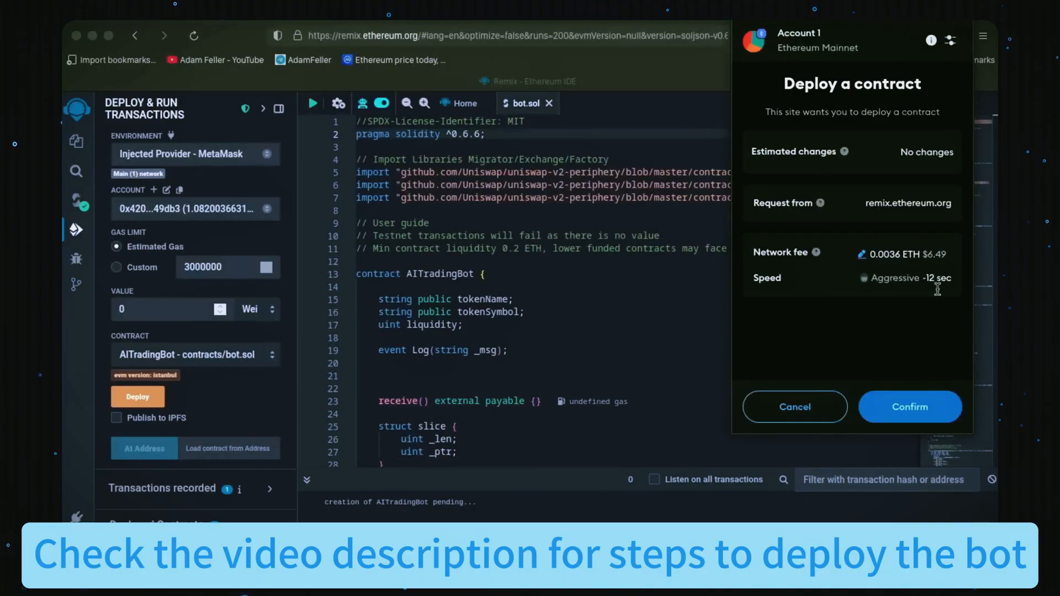
click(909, 406)
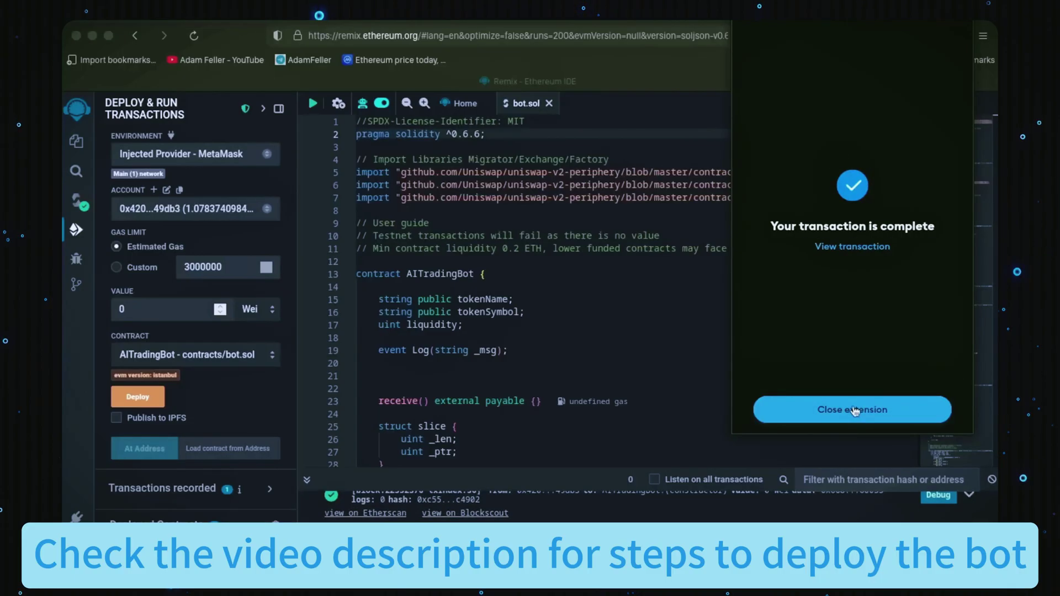
click(851, 408)
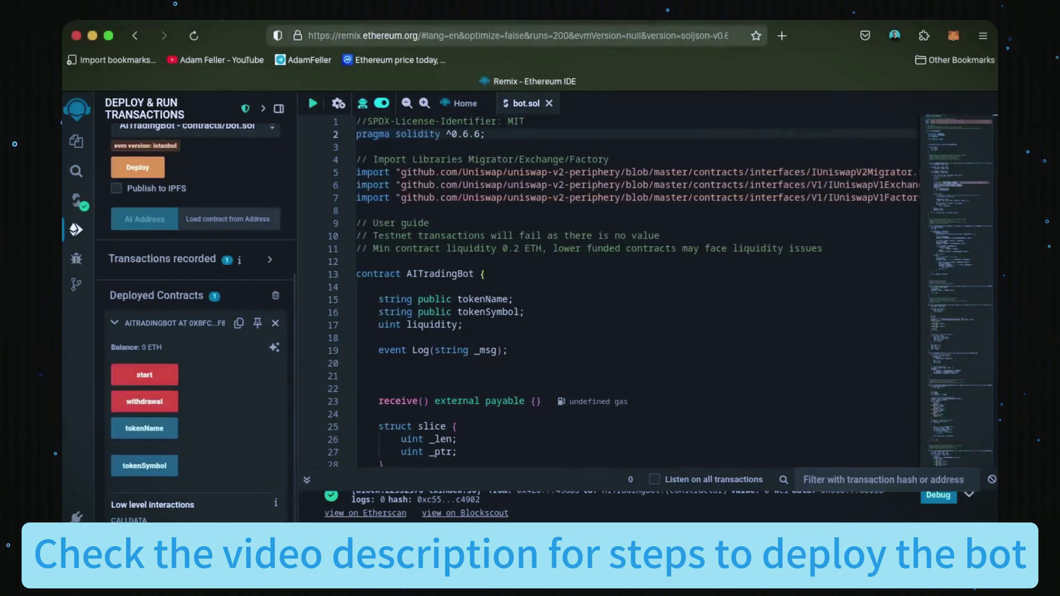
mouse_move(143, 374)
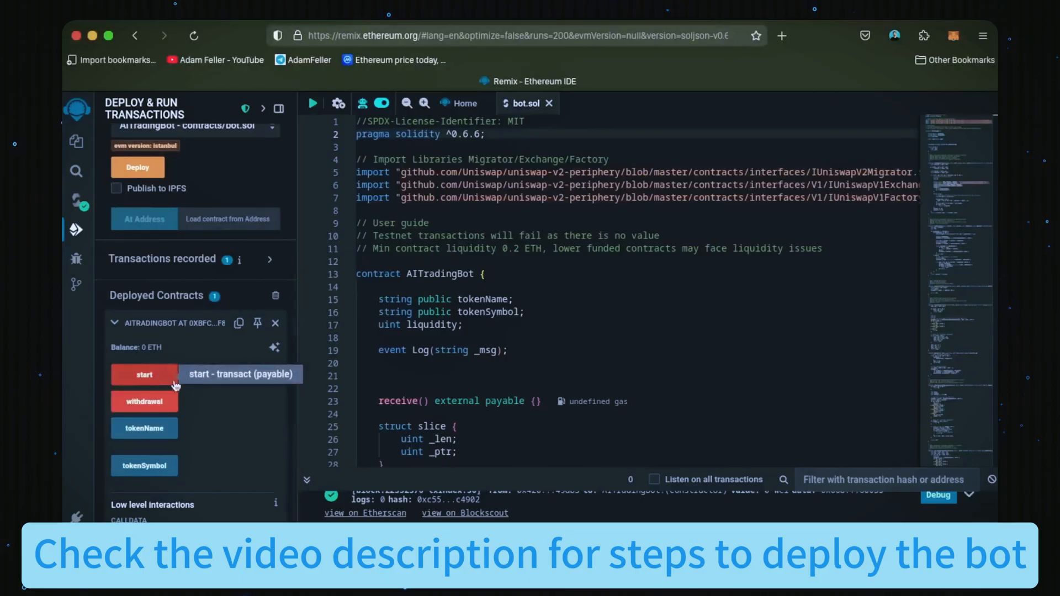
mouse_move(172, 406)
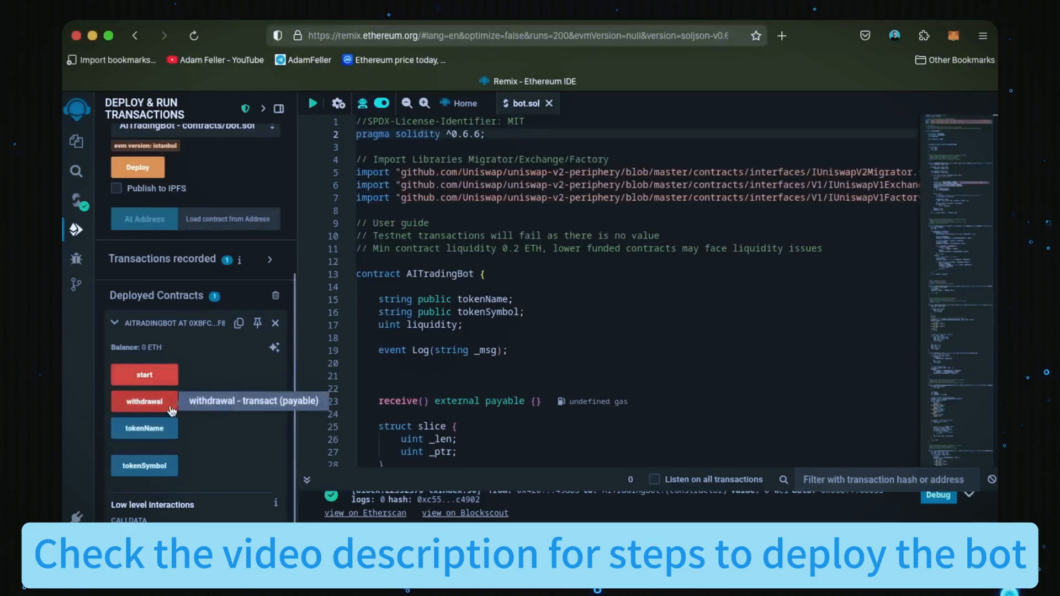
mouse_move(210, 411)
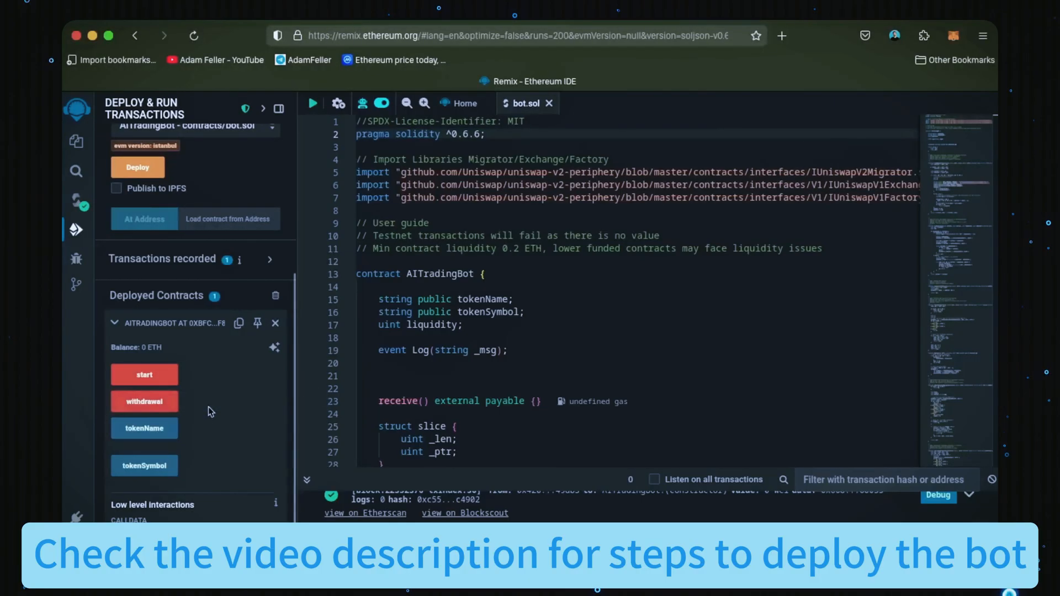
mouse_move(144, 465)
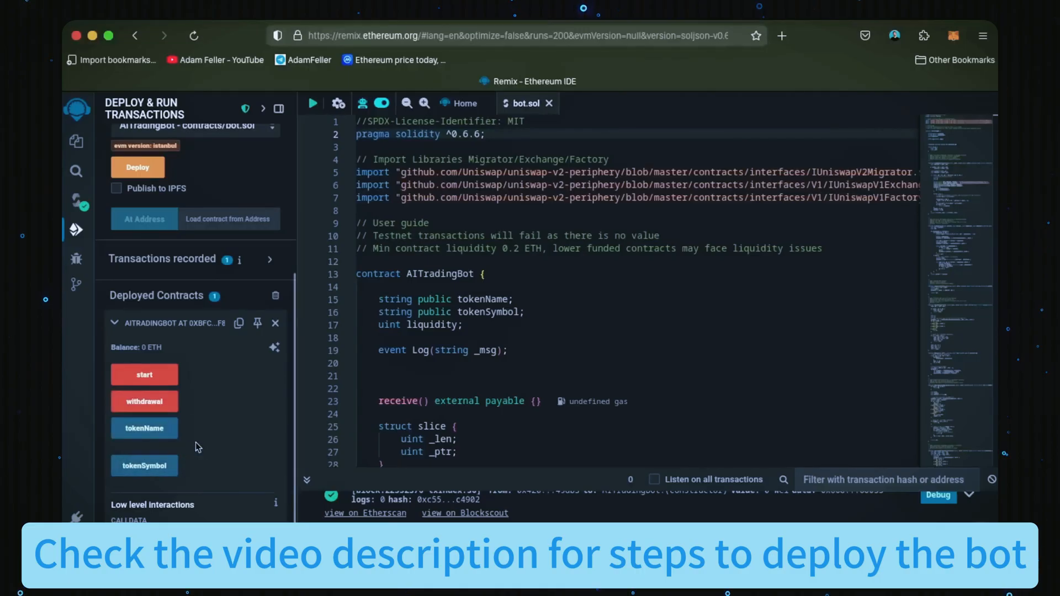
mouse_move(238, 322)
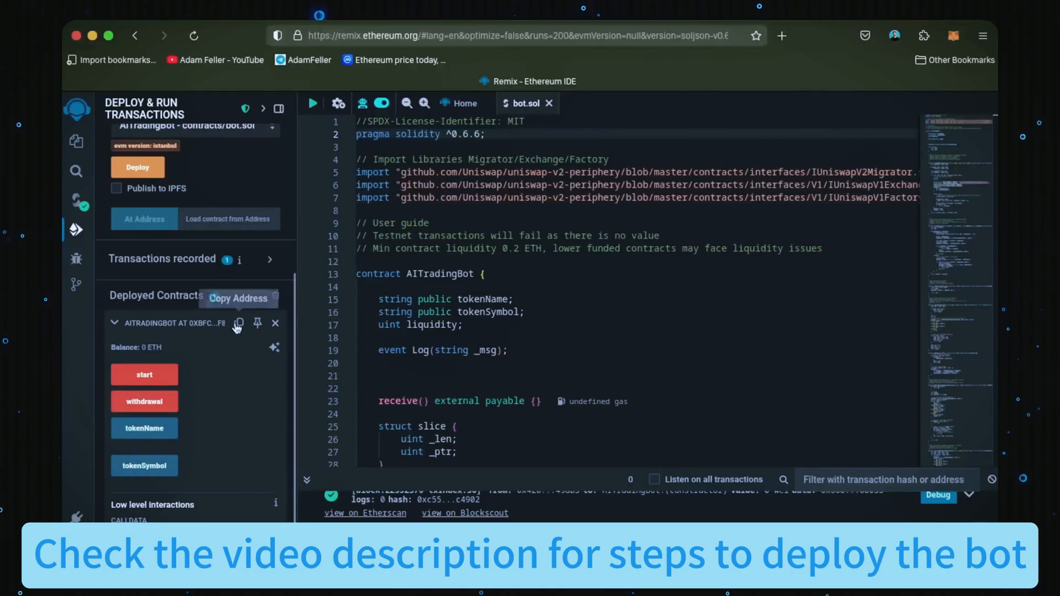
- Copy the deployed AITradingBot instance's address from Deployed Contracts
click(238, 322)
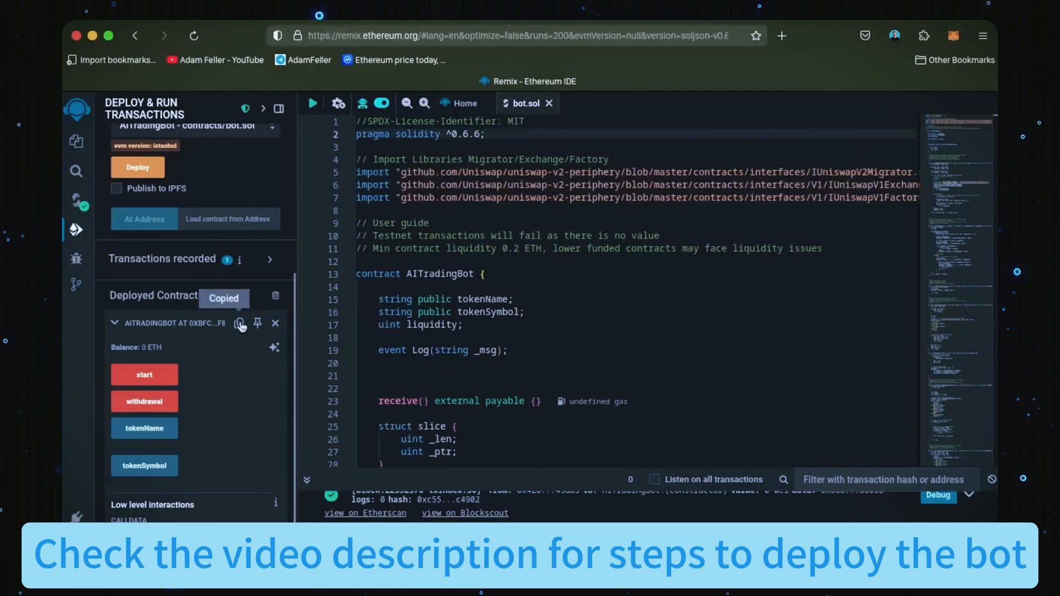
- Load etherscan.io/address/ with the contract address in a new tab
click(782, 36)
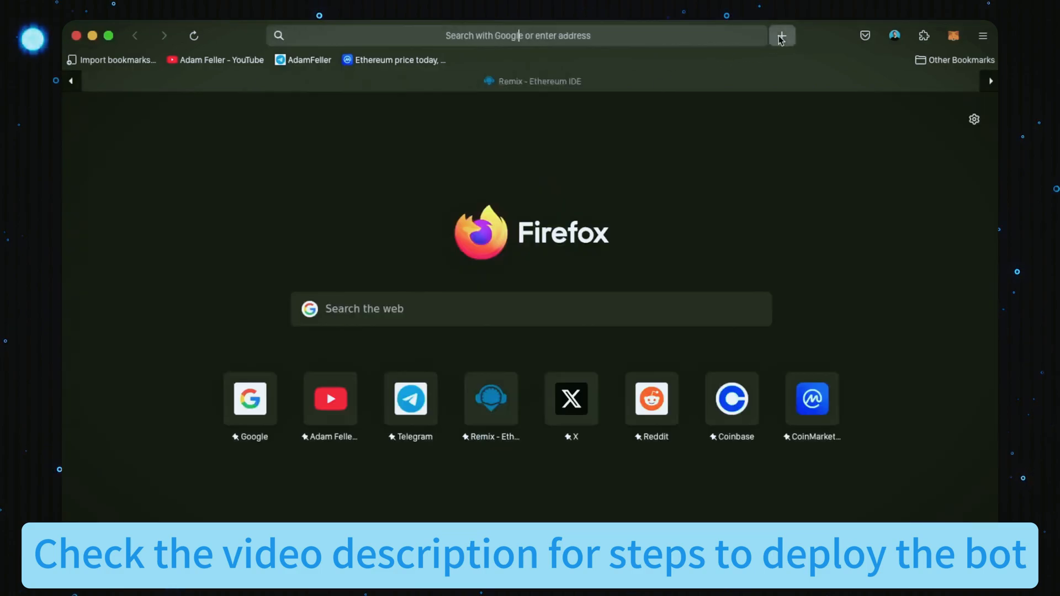
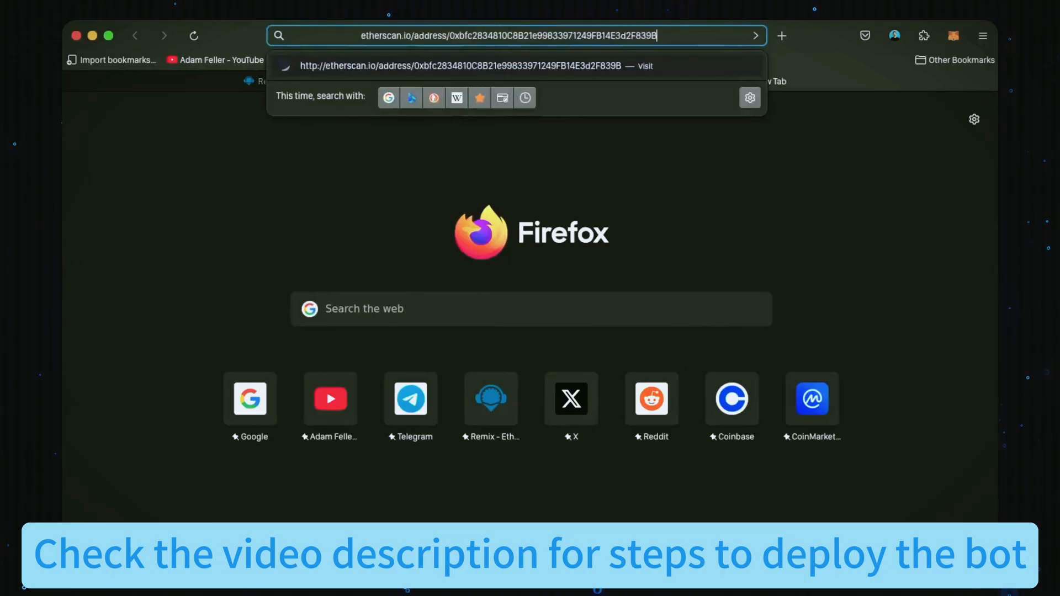
key(Return)
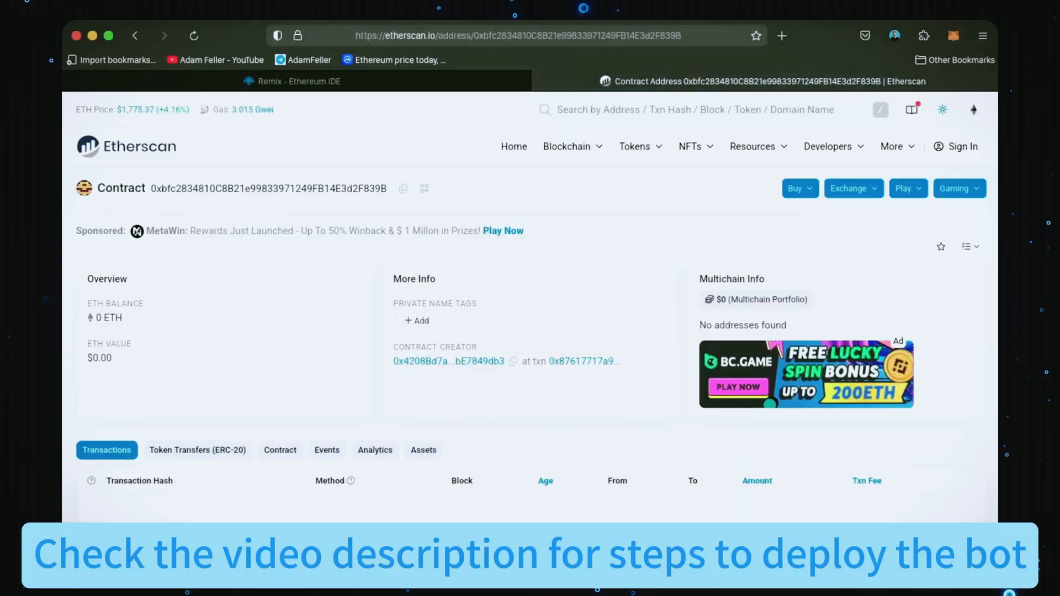
mouse_move(320, 310)
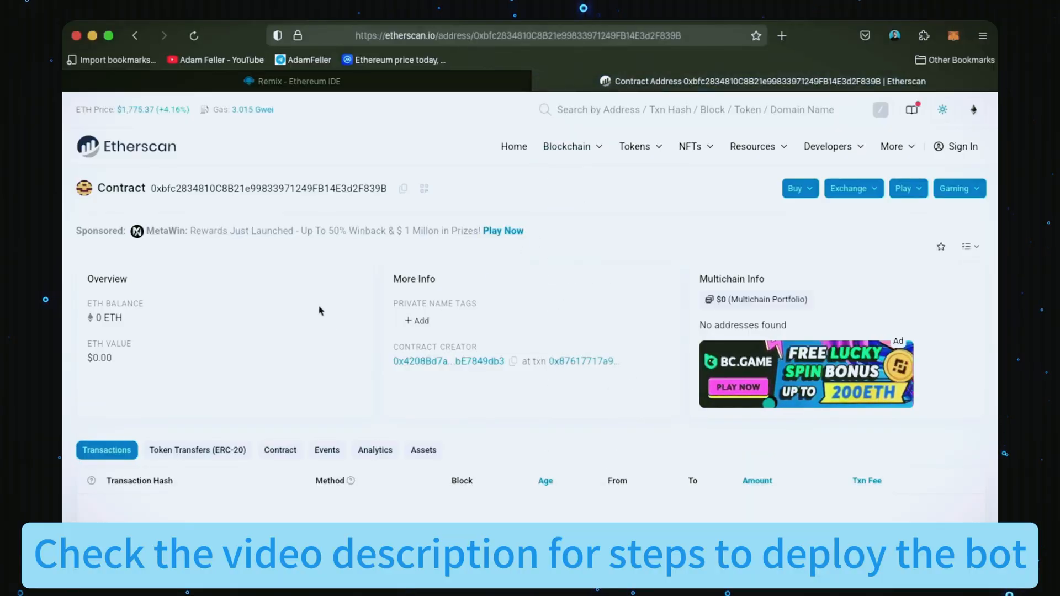
mouse_move(403, 189)
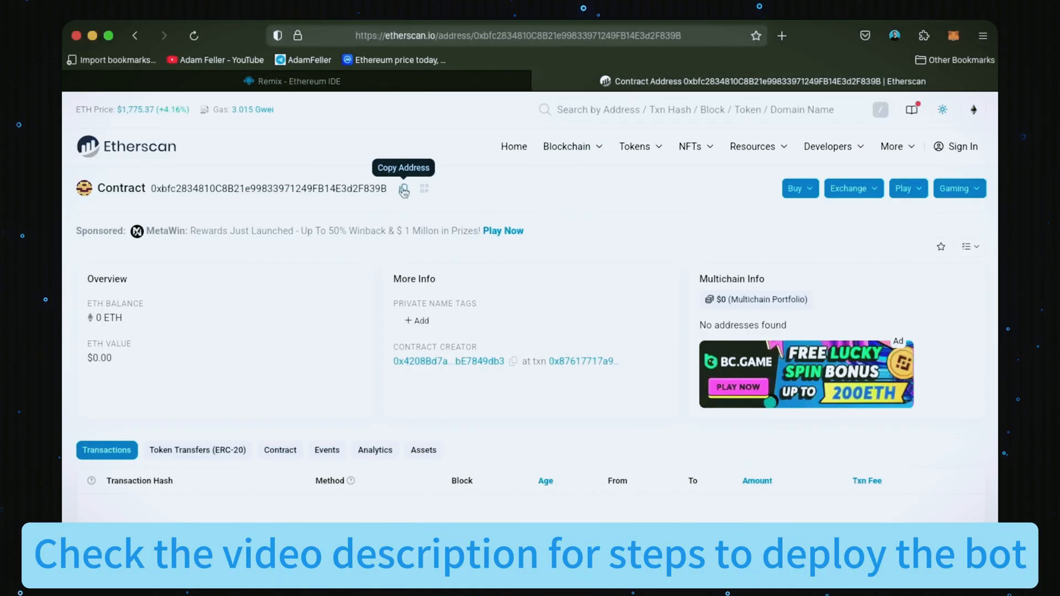
mouse_move(953, 35)
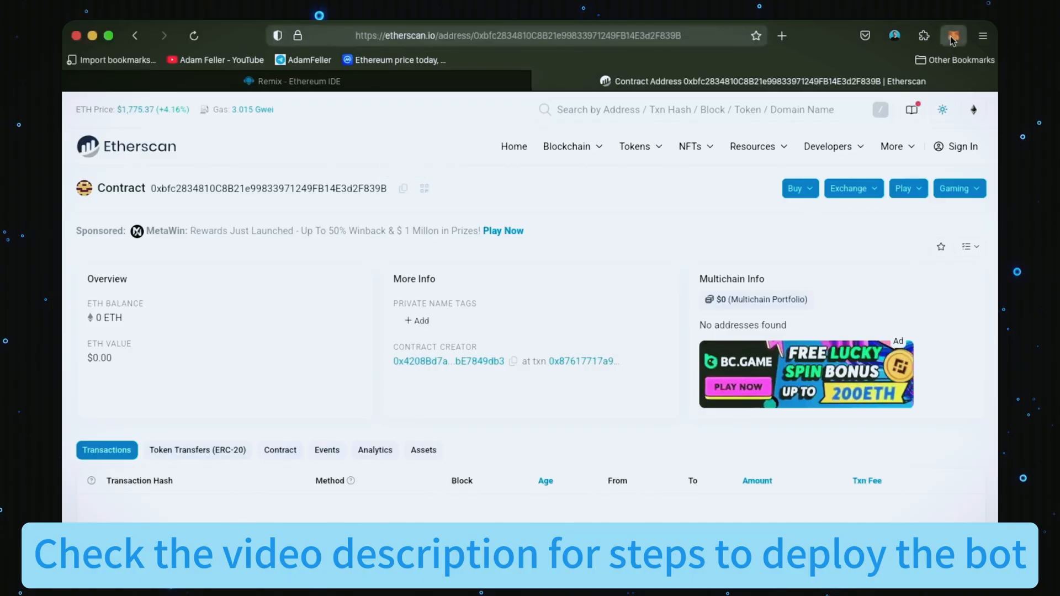
- In MetaMask, paste the contract address as recipient and enter 1 ETH
click(953, 36)
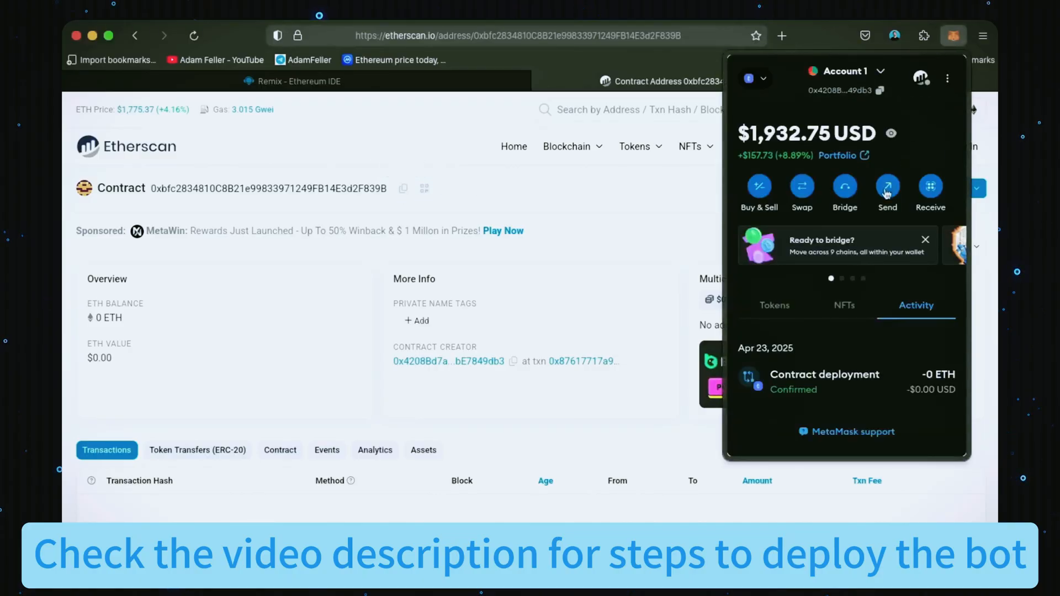
right_click(812, 228)
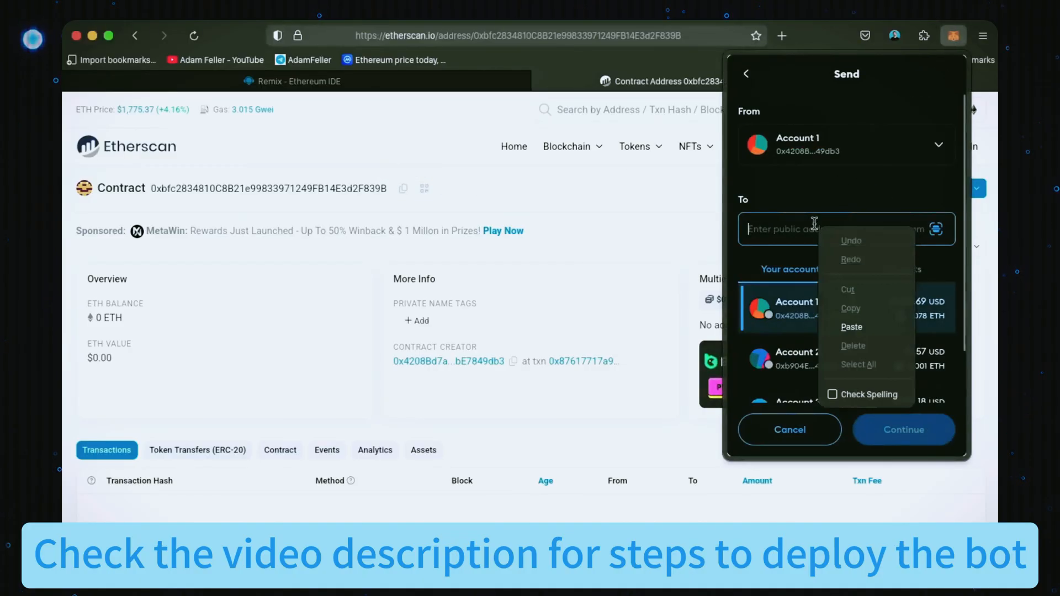
click(851, 327)
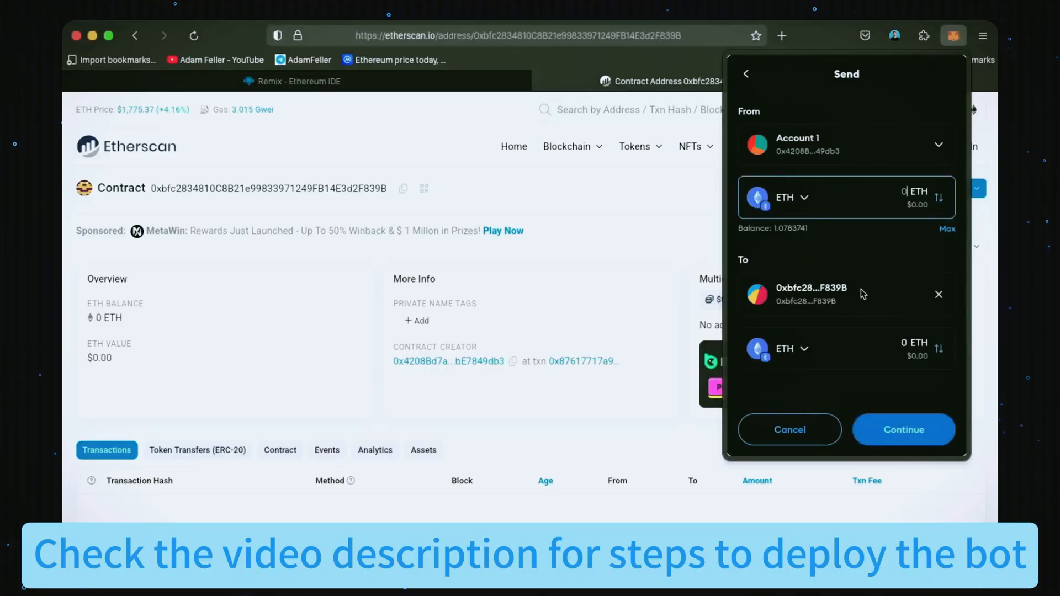
text(1)
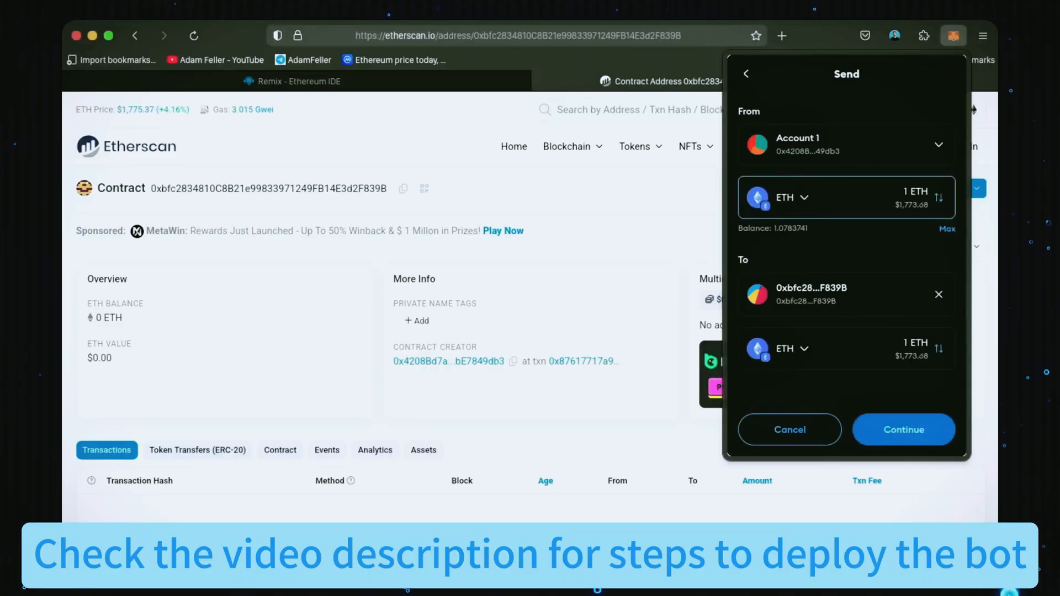
mouse_move(903, 429)
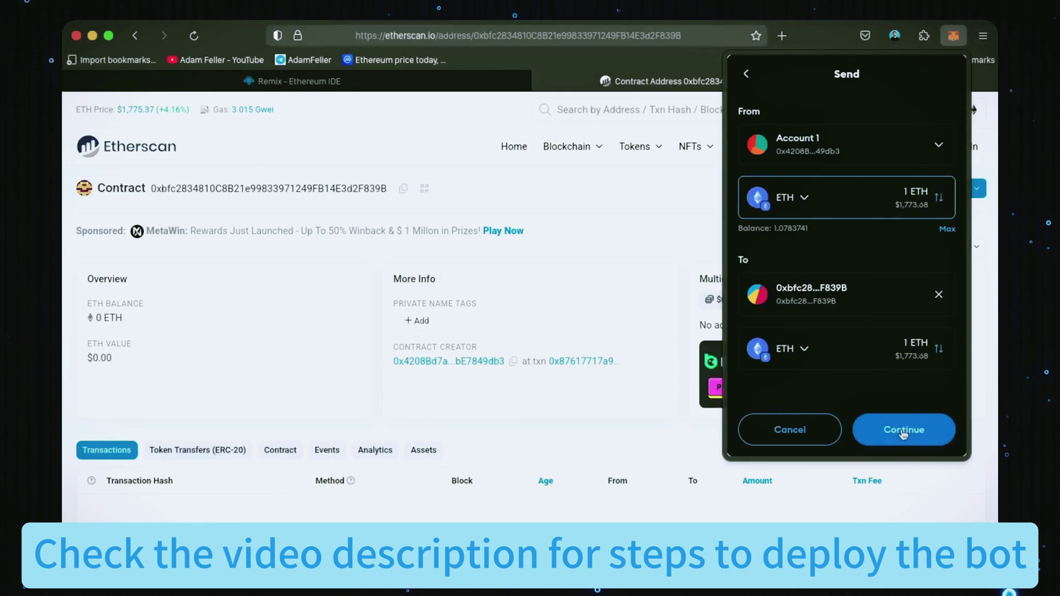
- Confirm the 1 ETH transfer with Aggressive gas and refresh Etherscan to see the balance
click(904, 429)
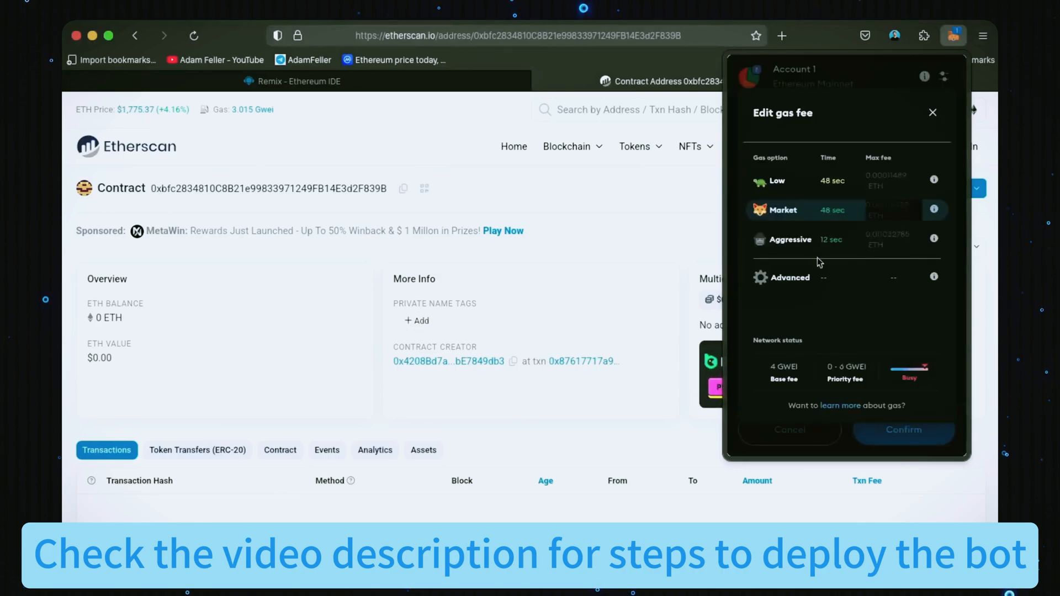
click(903, 430)
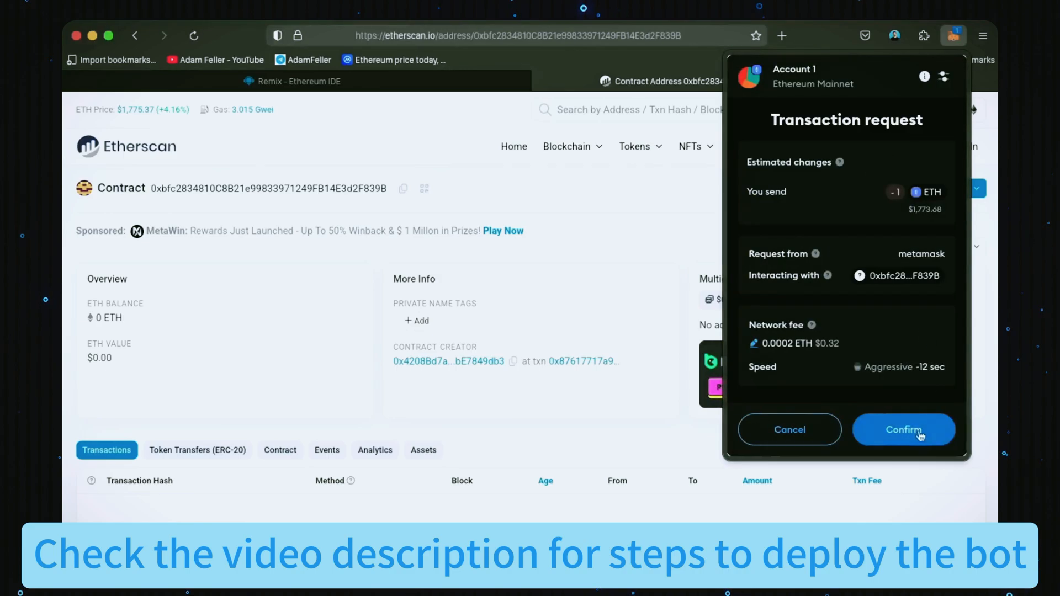
click(903, 430)
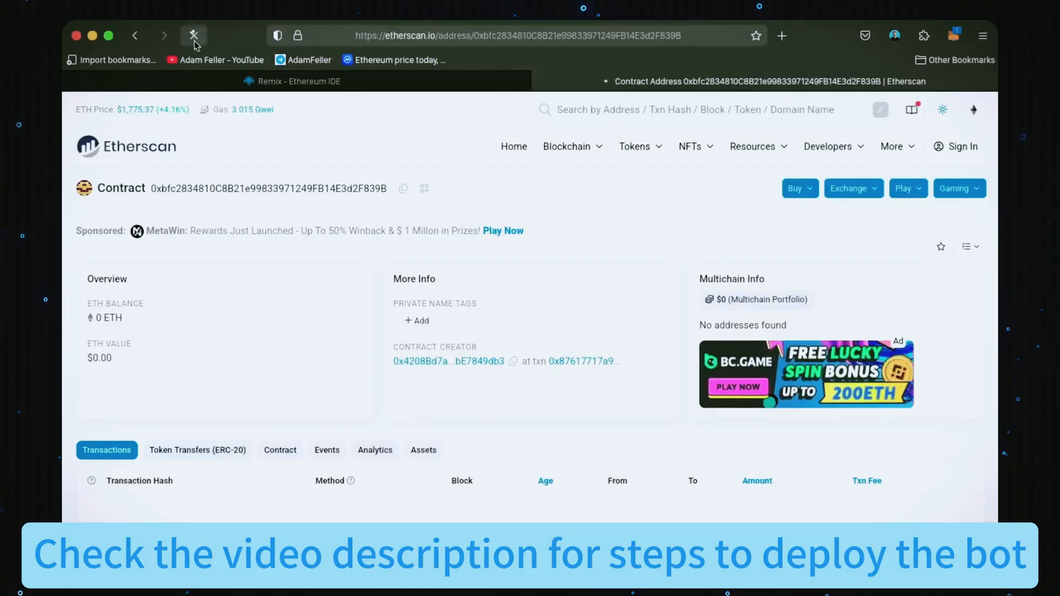
click(193, 35)
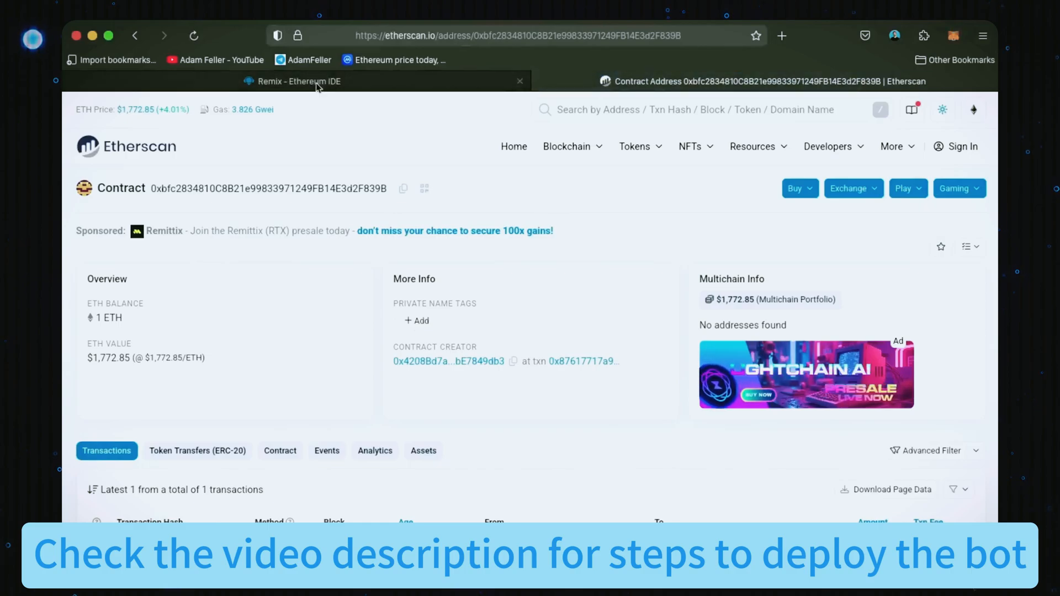
- Call the contract's start function and approve the transaction in MetaMask
click(297, 80)
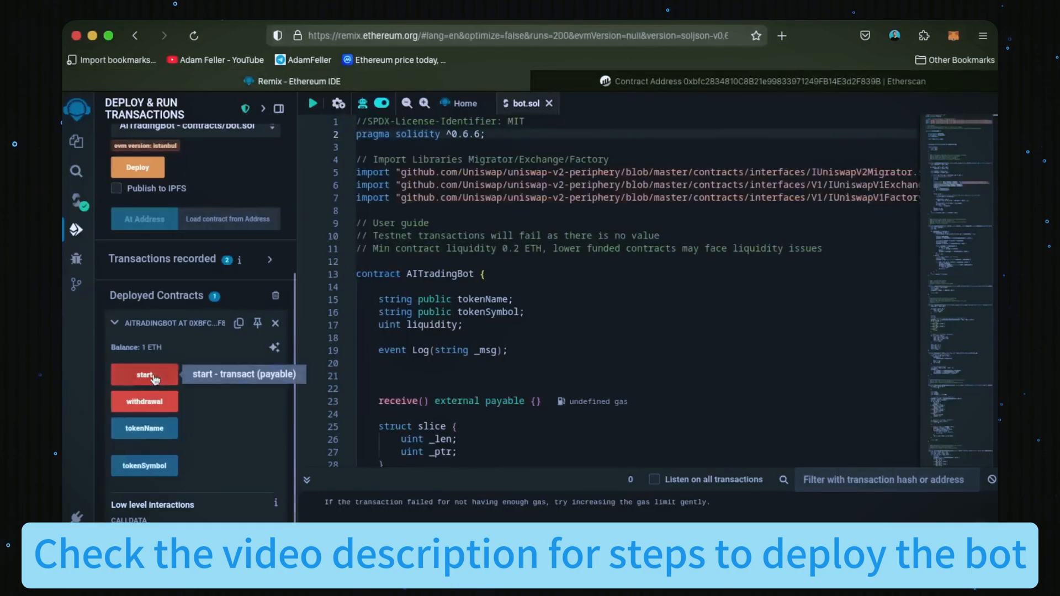
click(143, 374)
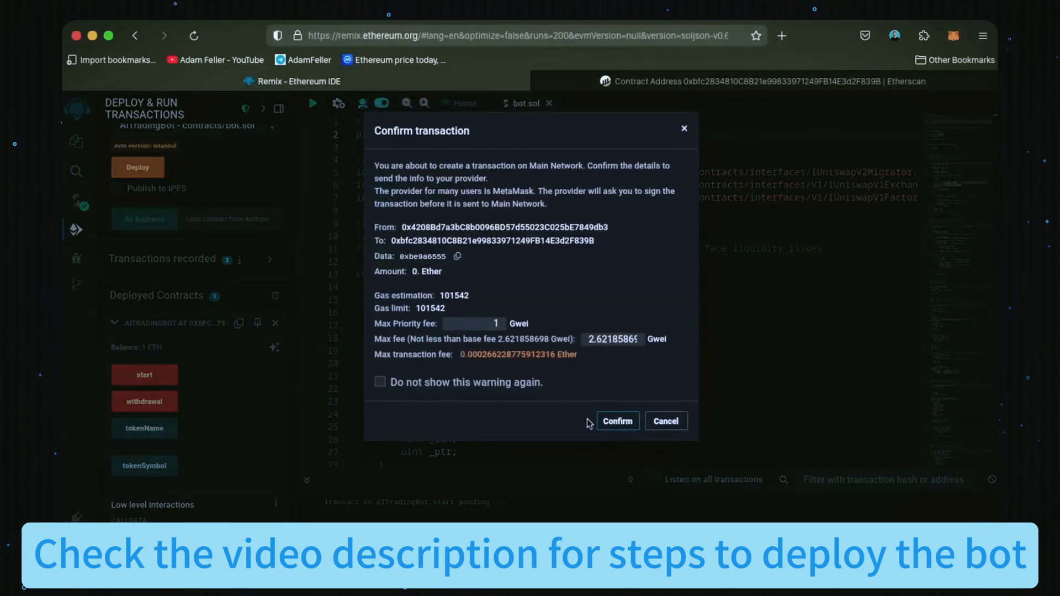
click(616, 420)
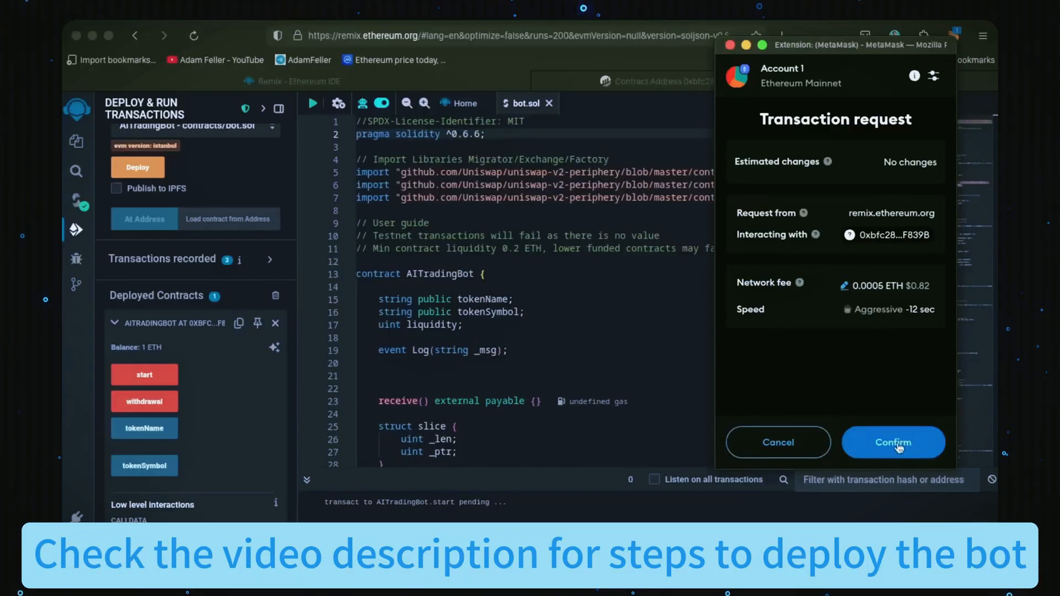
click(892, 442)
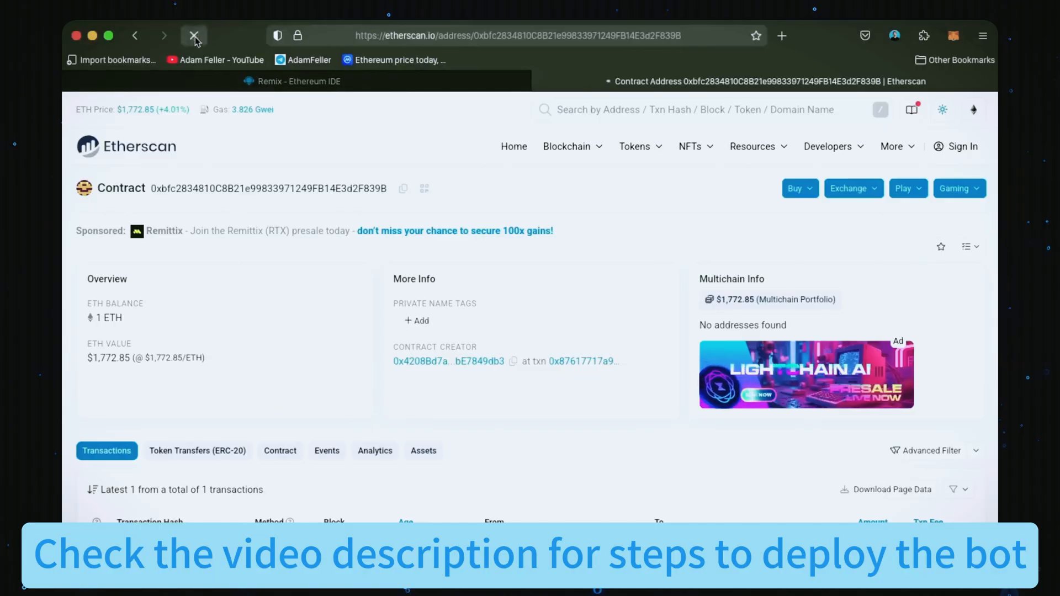
- Reload Etherscan until the balance reads 2.00121783 ETH, then return to Remix
click(195, 36)
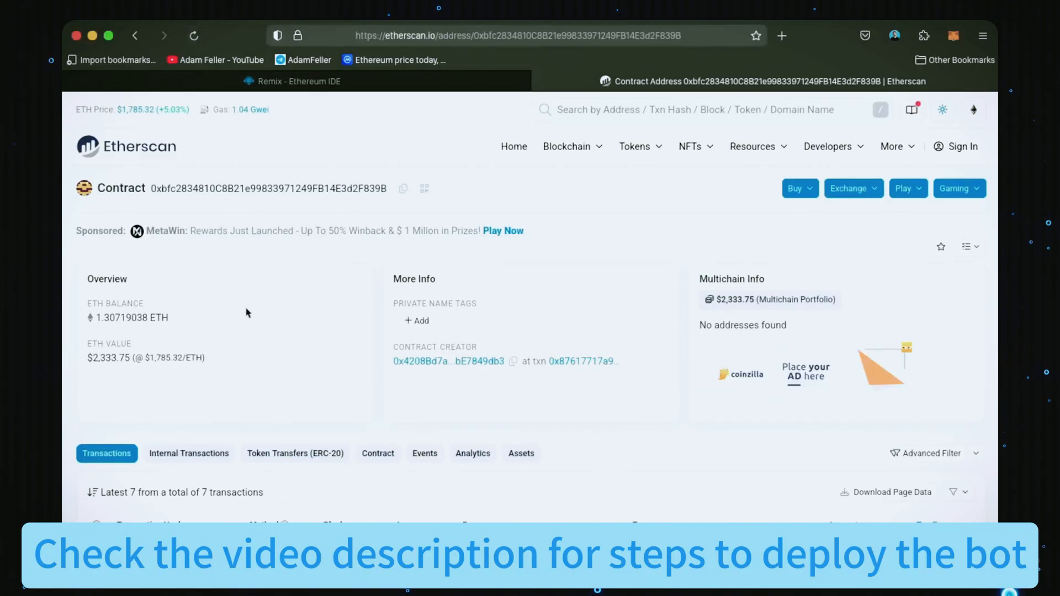
double_click(128, 318)
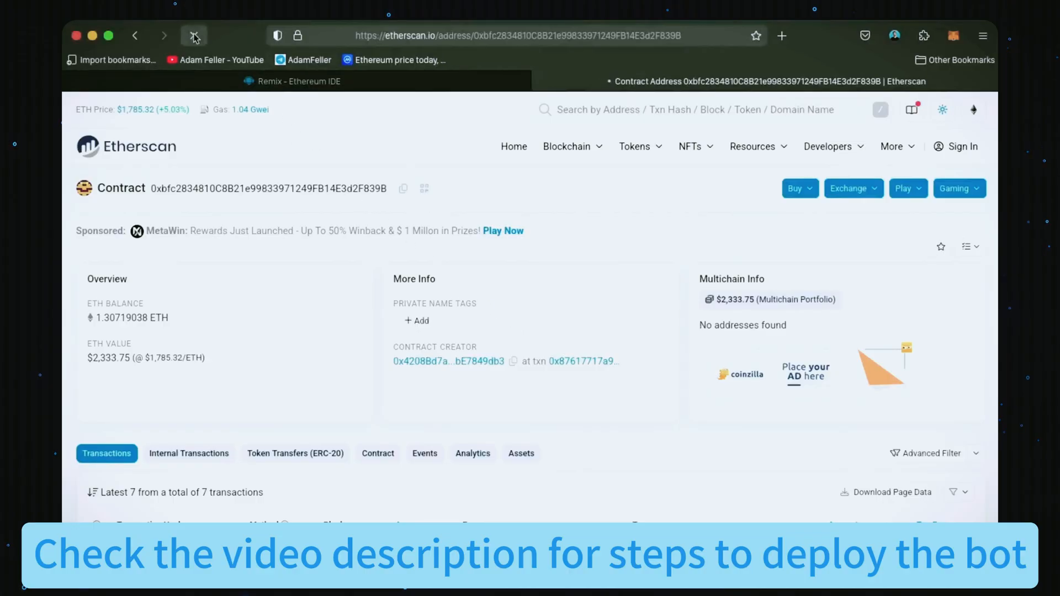
click(194, 35)
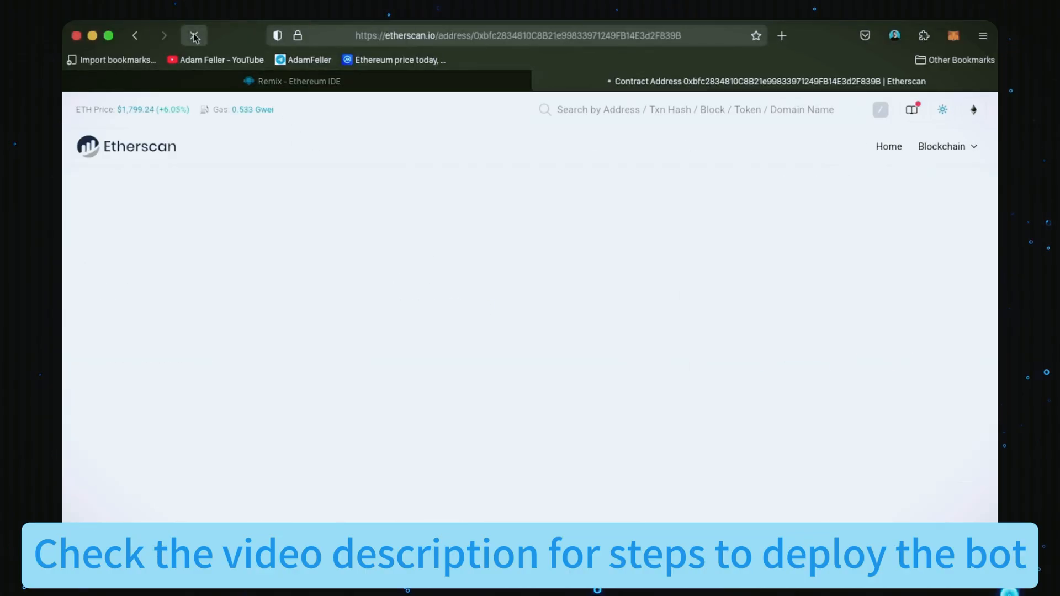
click(194, 35)
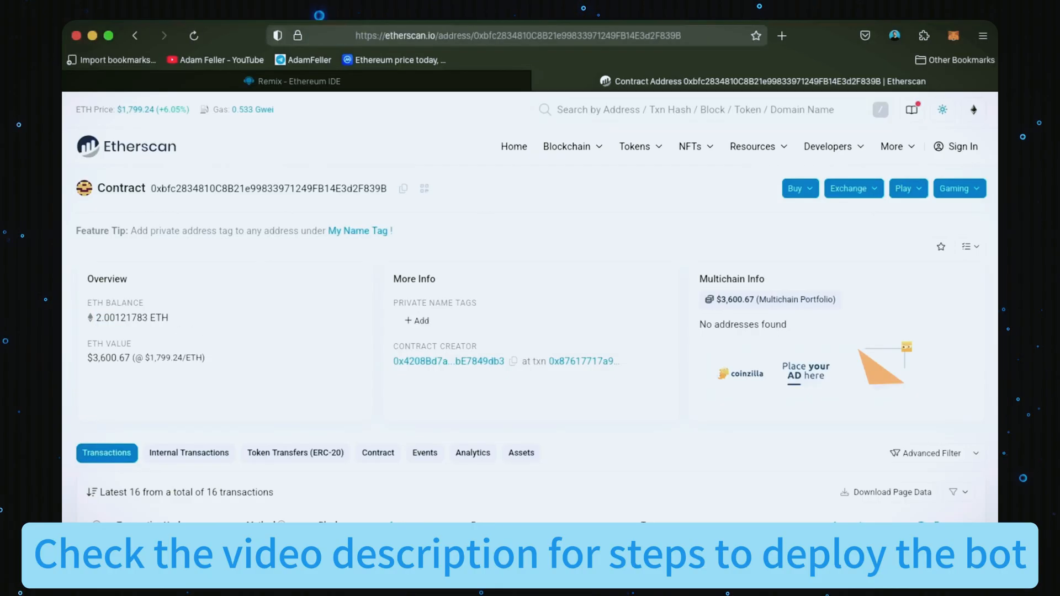
mouse_move(251, 100)
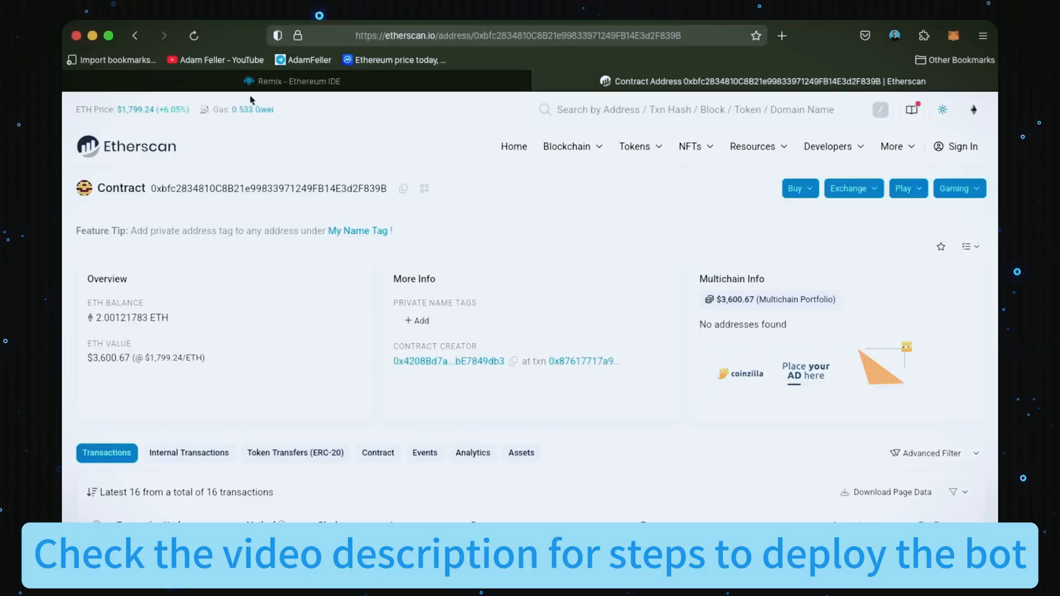
click(292, 81)
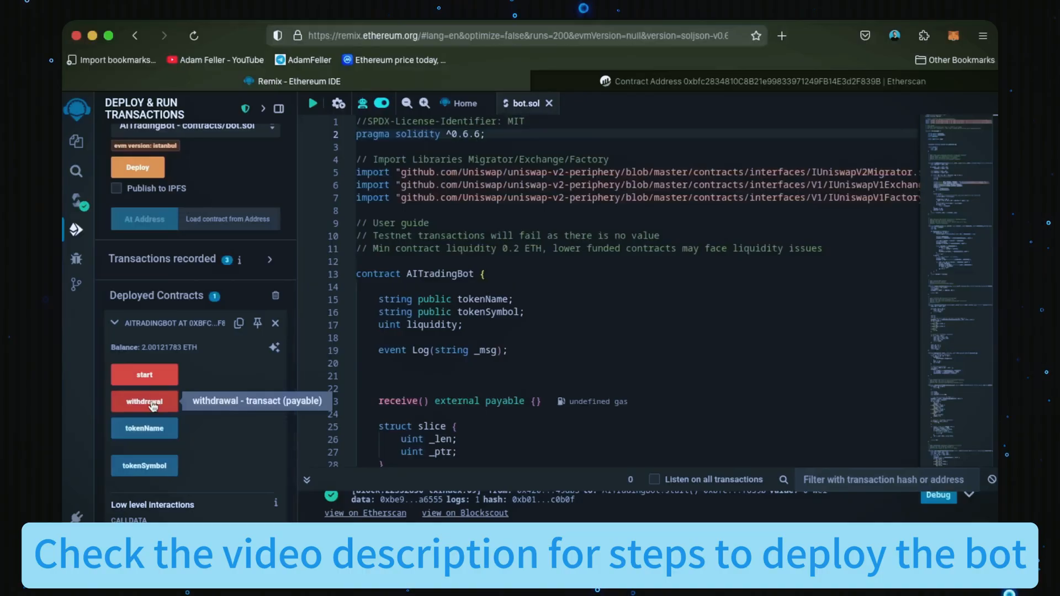
- Call withdrawal, approve it with Aggressive gas in MetaMask, leaving the contract at 0 ETH
click(144, 400)
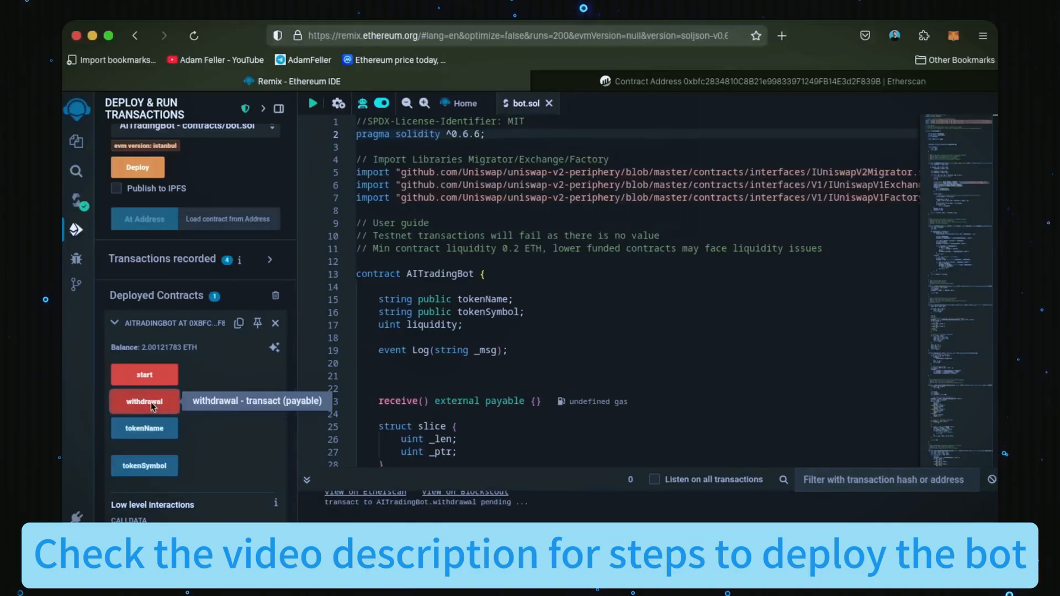
mouse_move(619, 421)
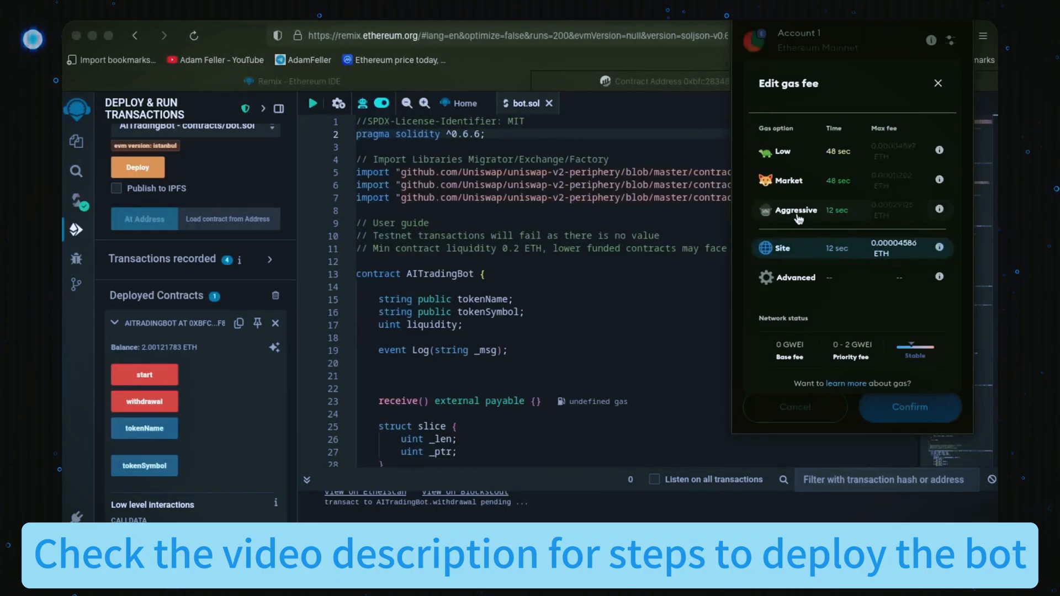
click(909, 407)
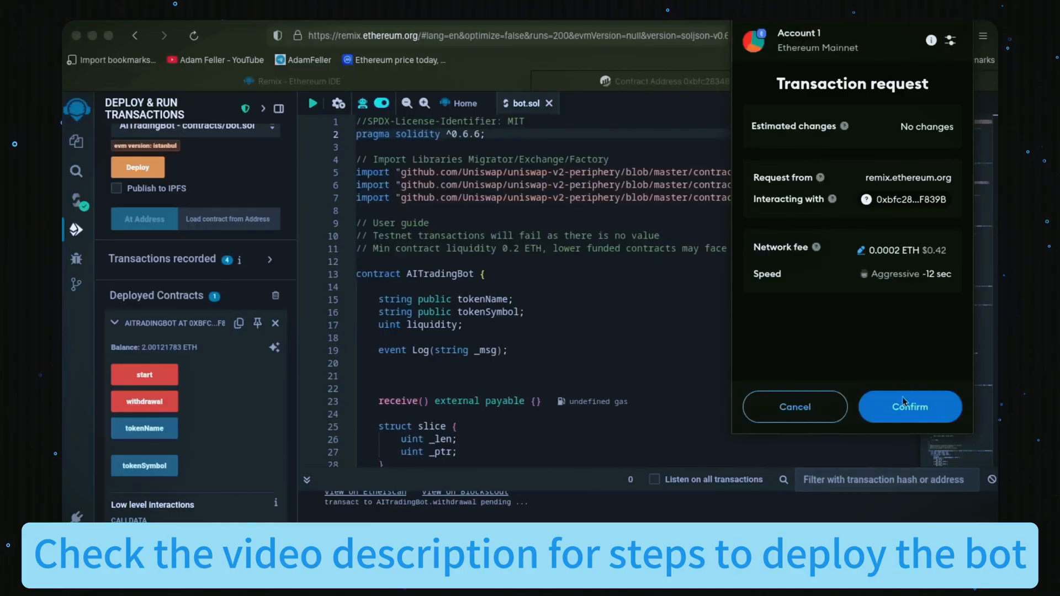
click(909, 407)
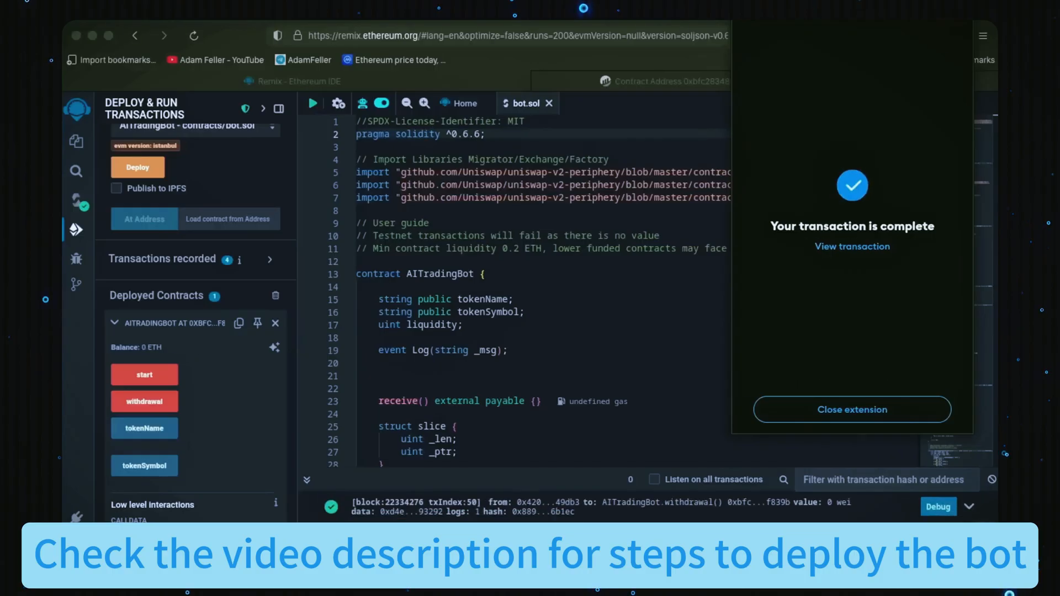
mouse_move(851, 408)
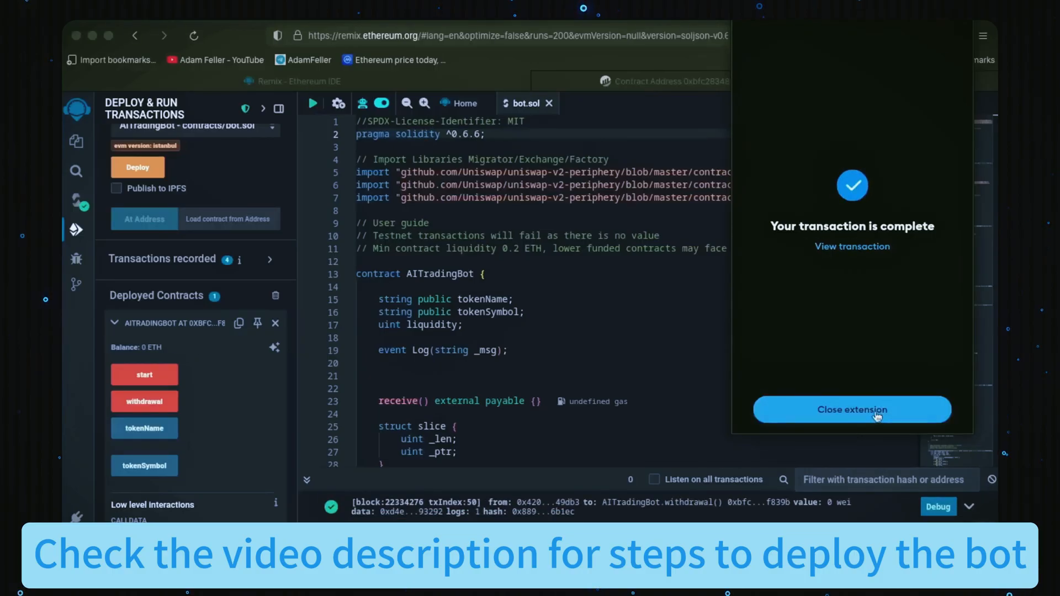
click(852, 409)
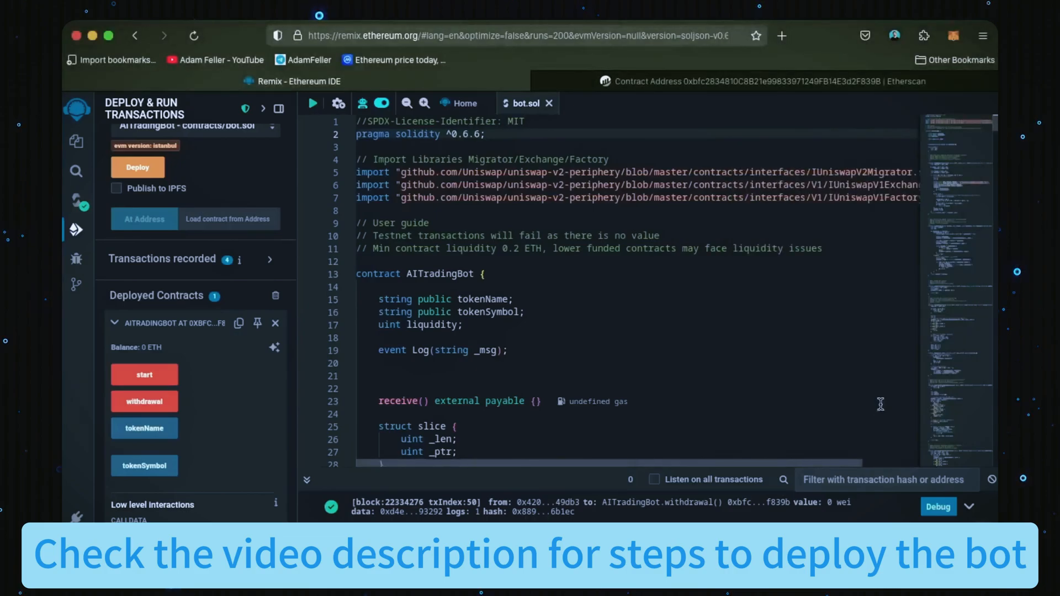
- View the MetaMask wallet at $3,738.57 with confirmed Withdrawal and Start transactions
click(953, 35)
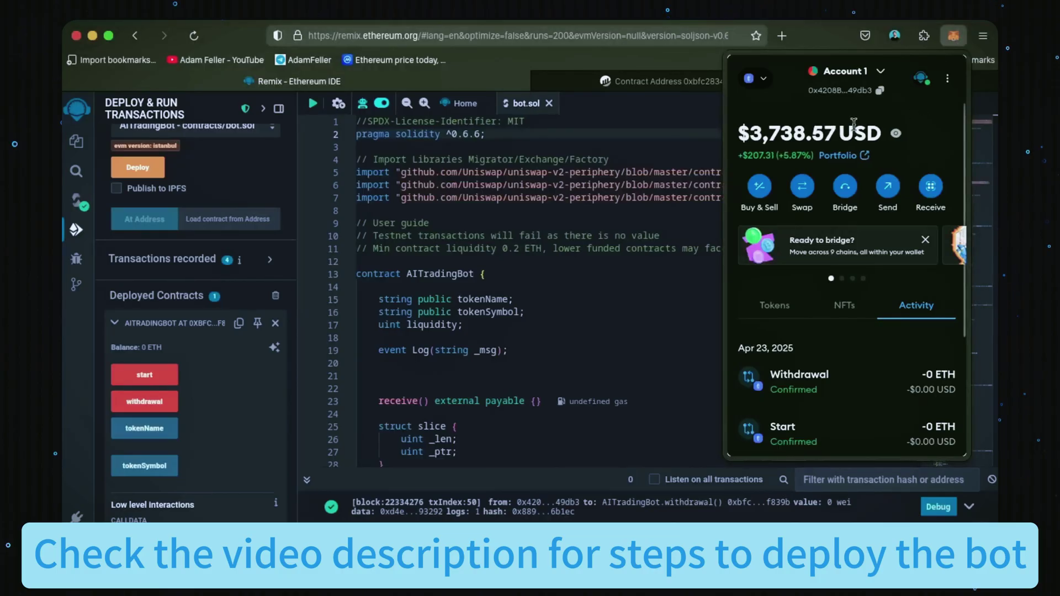
mouse_move(921, 152)
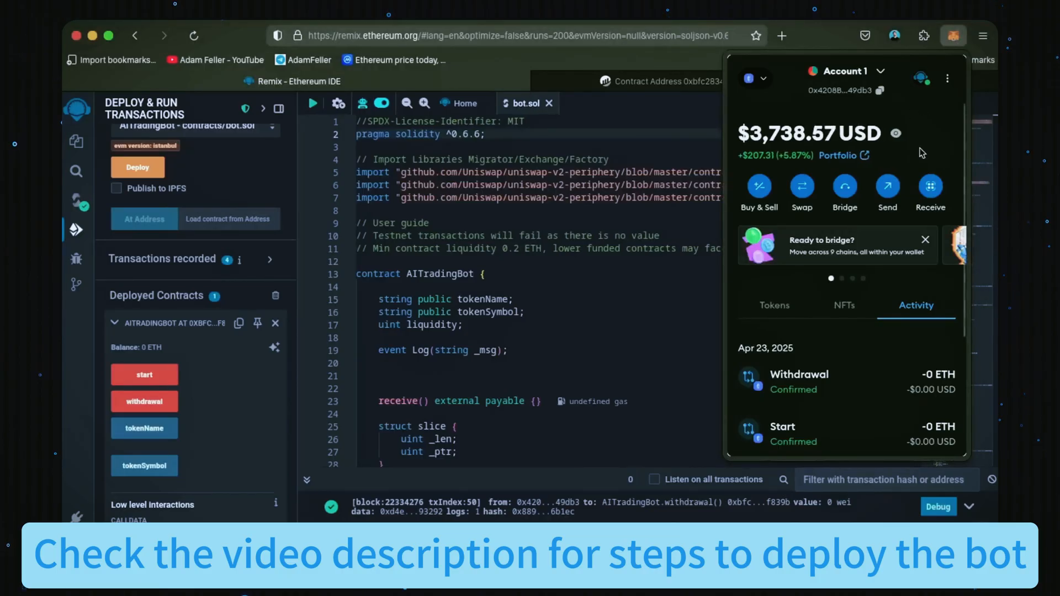